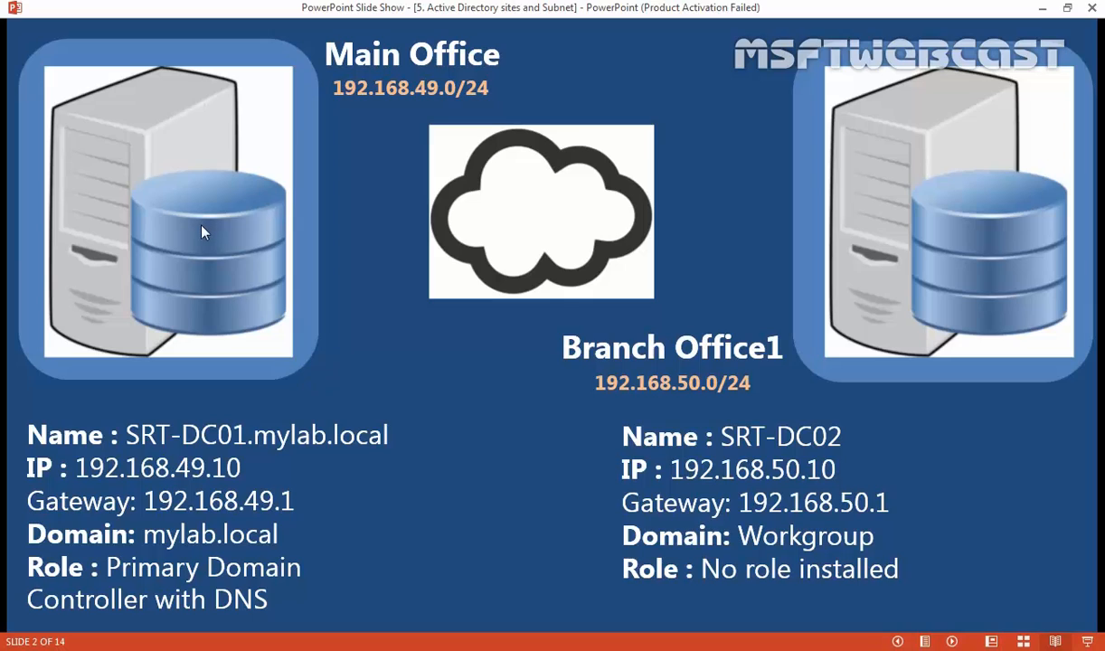
pyautogui.moveTo(369, 63)
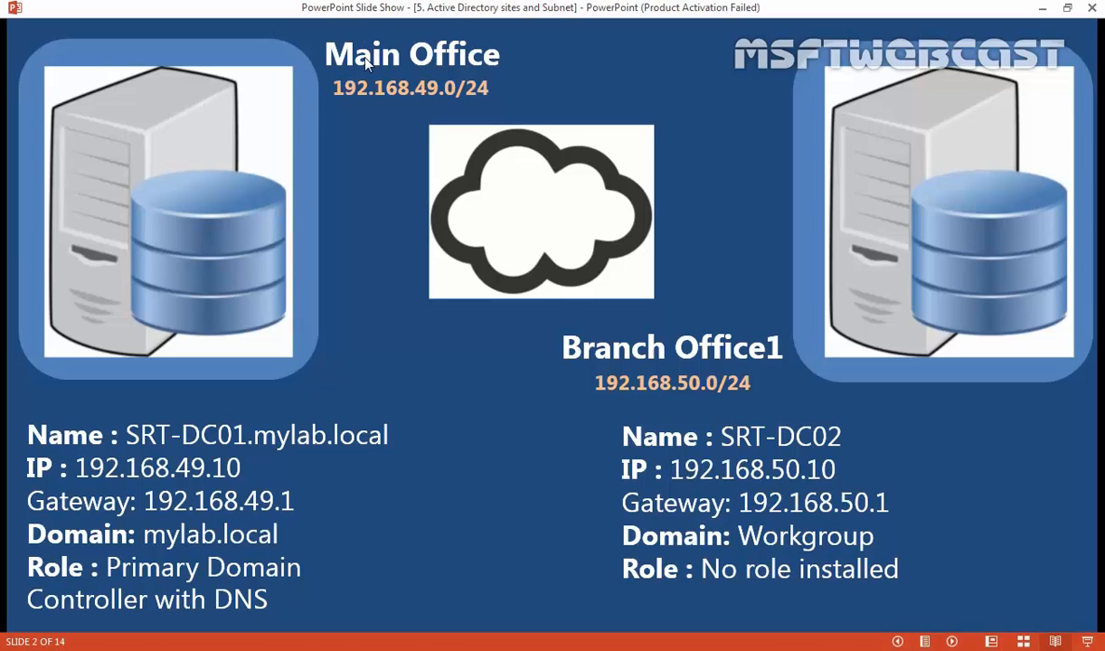
pyautogui.moveTo(147, 456)
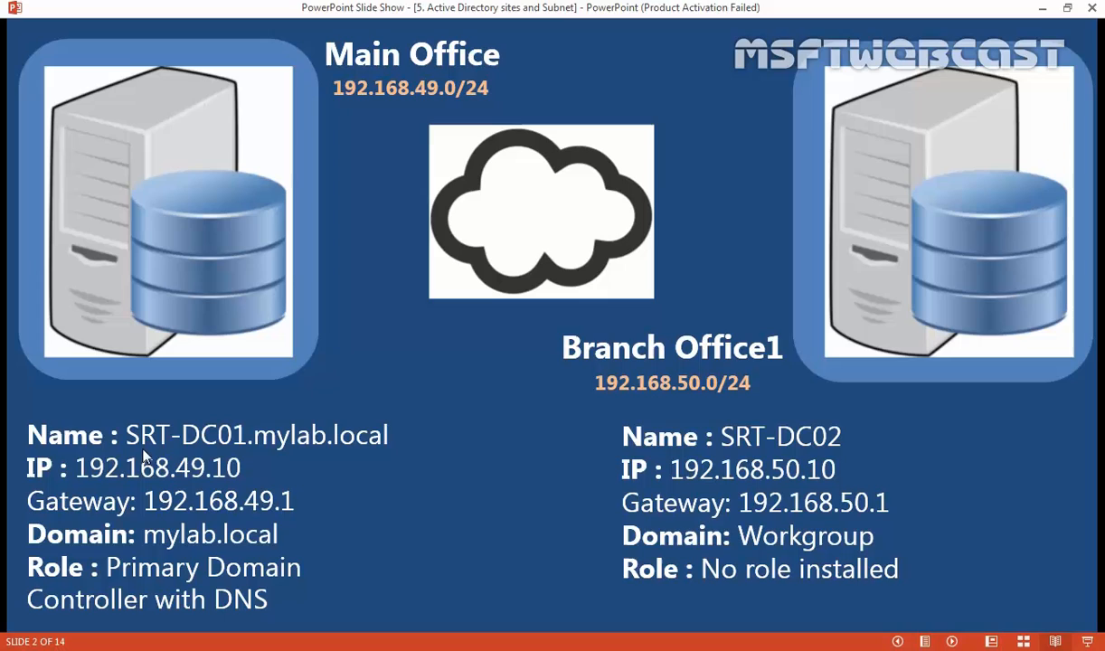
pyautogui.moveTo(150, 452)
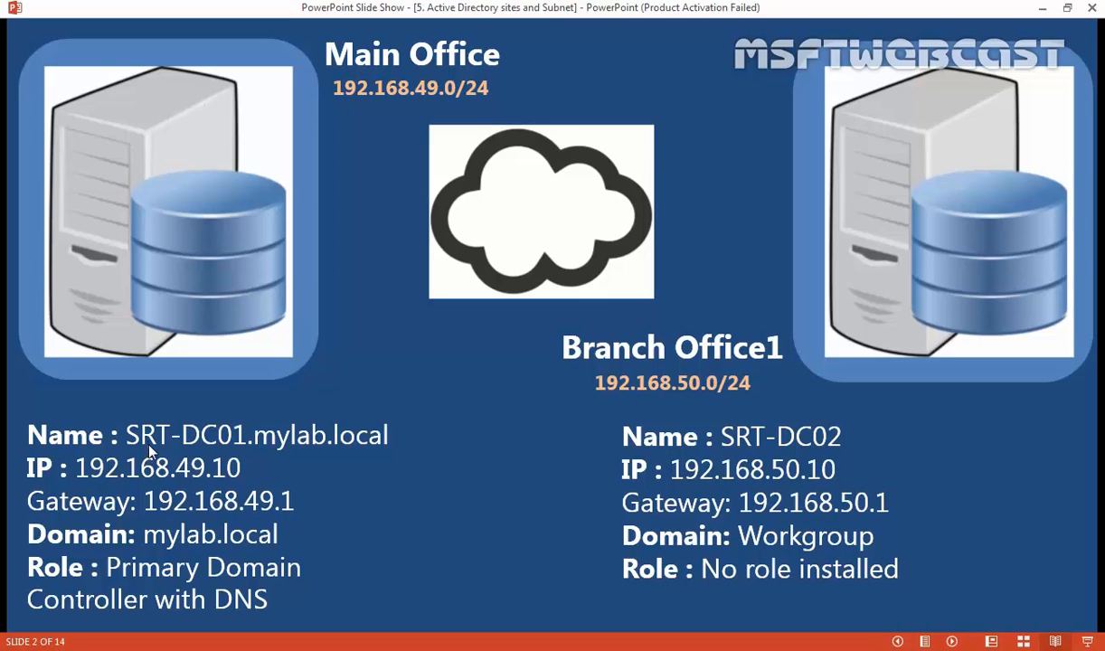
pyautogui.moveTo(239, 455)
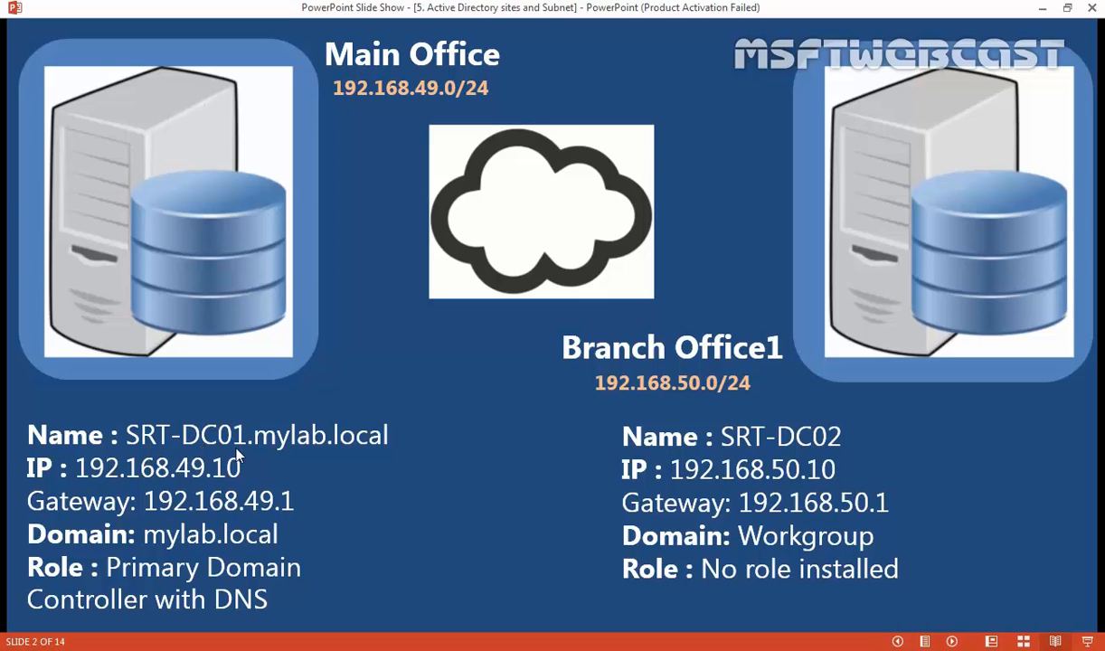
pyautogui.moveTo(98, 474)
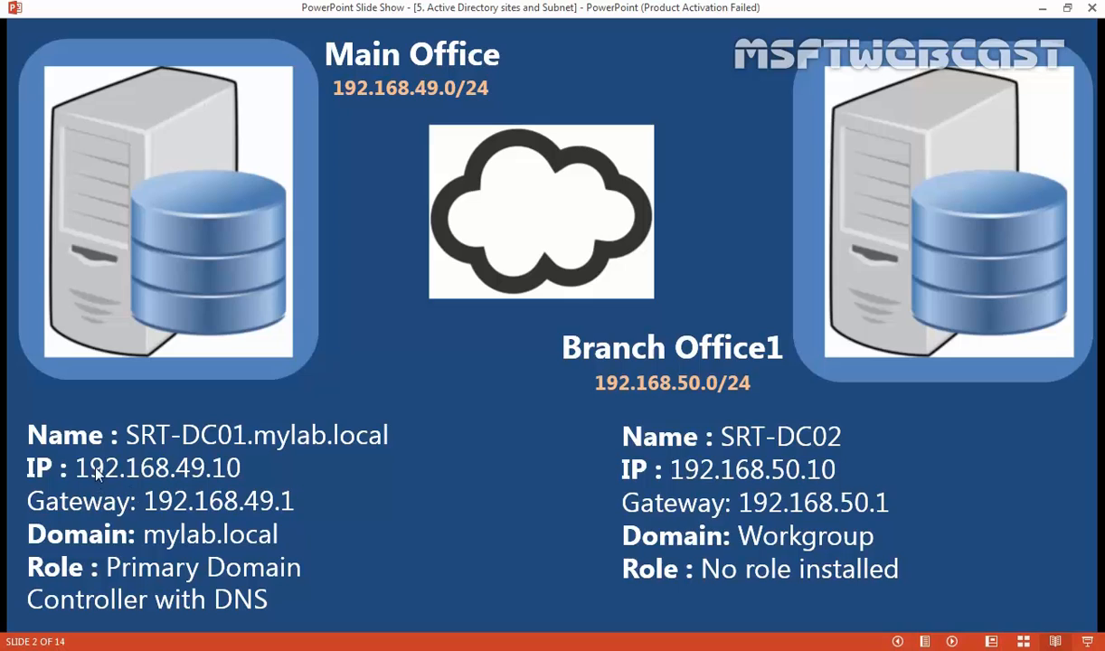
pyautogui.moveTo(244, 478)
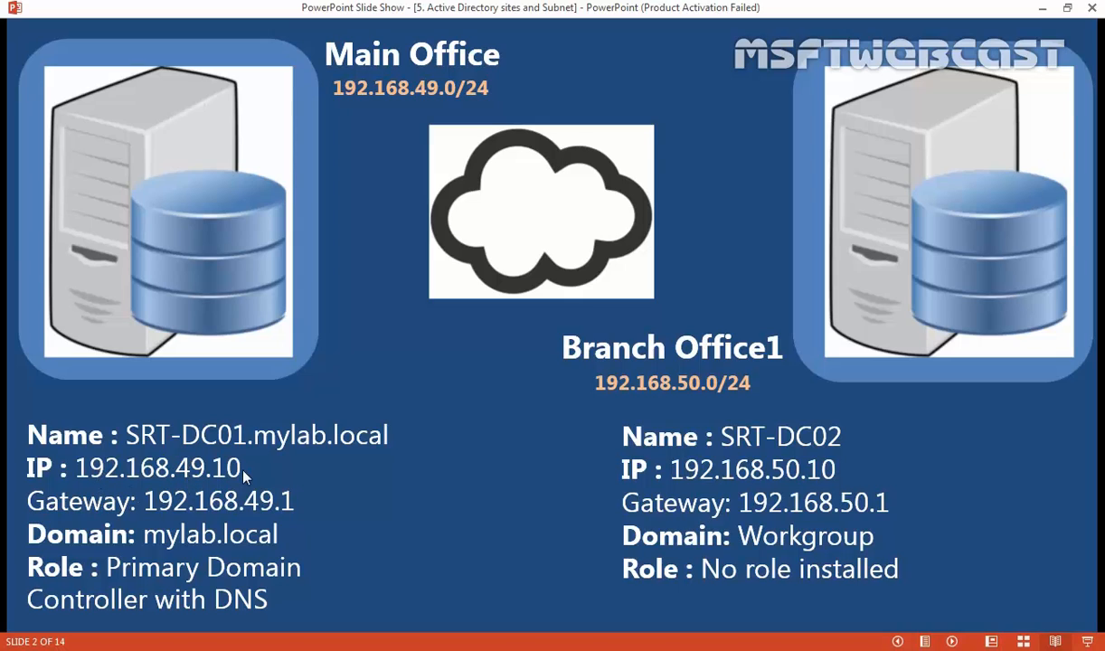
pyautogui.moveTo(275, 514)
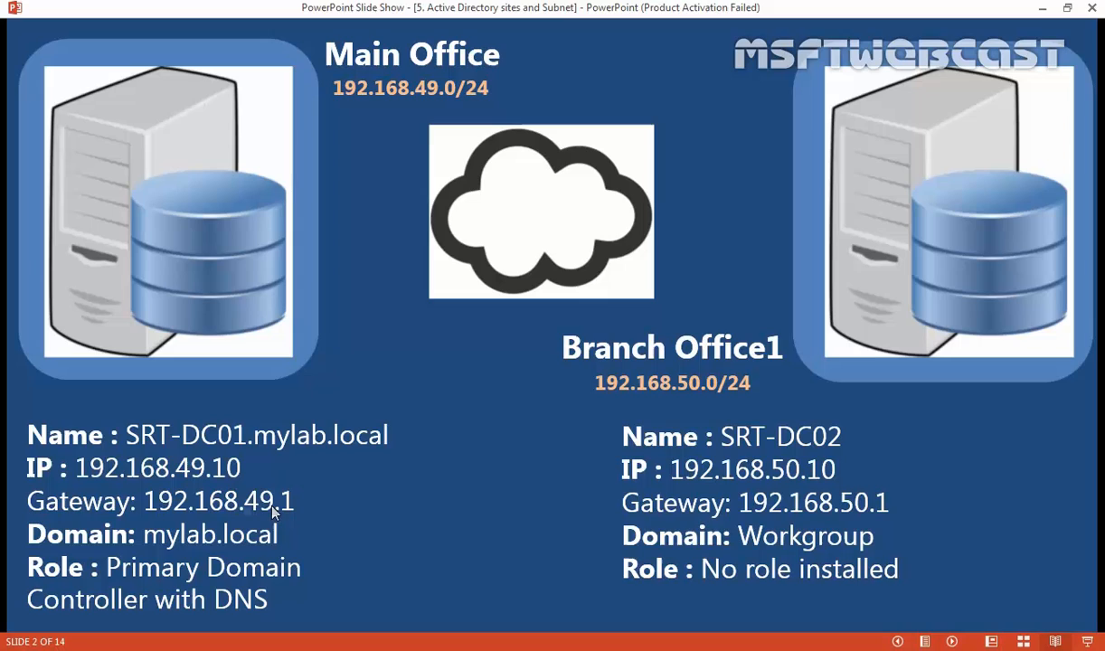
pyautogui.moveTo(232, 282)
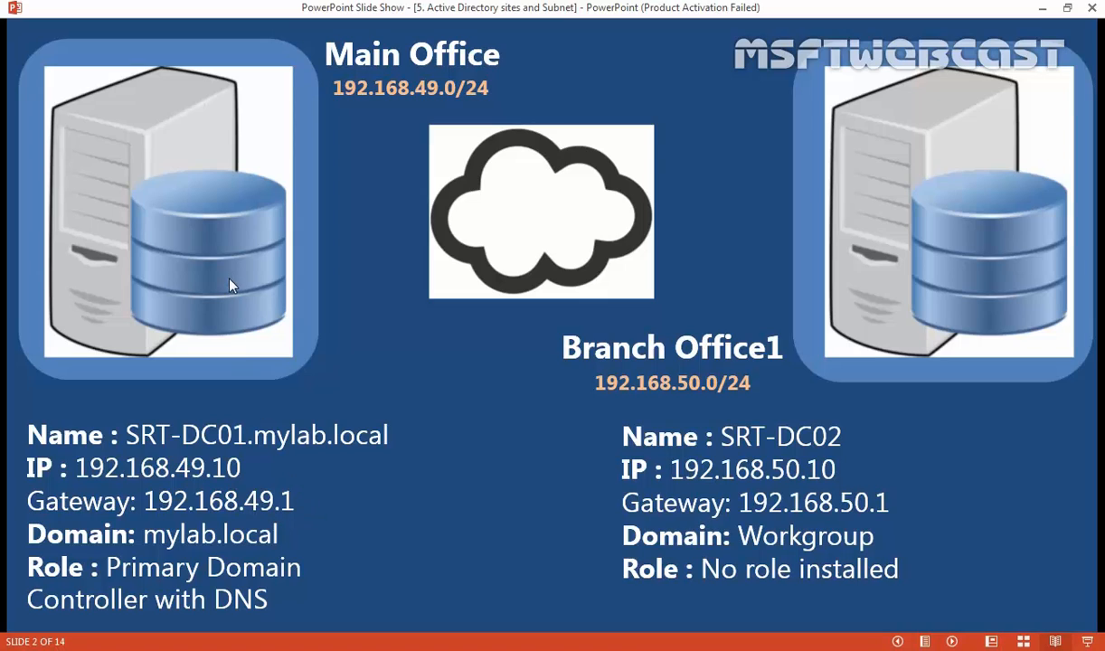
pyautogui.moveTo(347, 103)
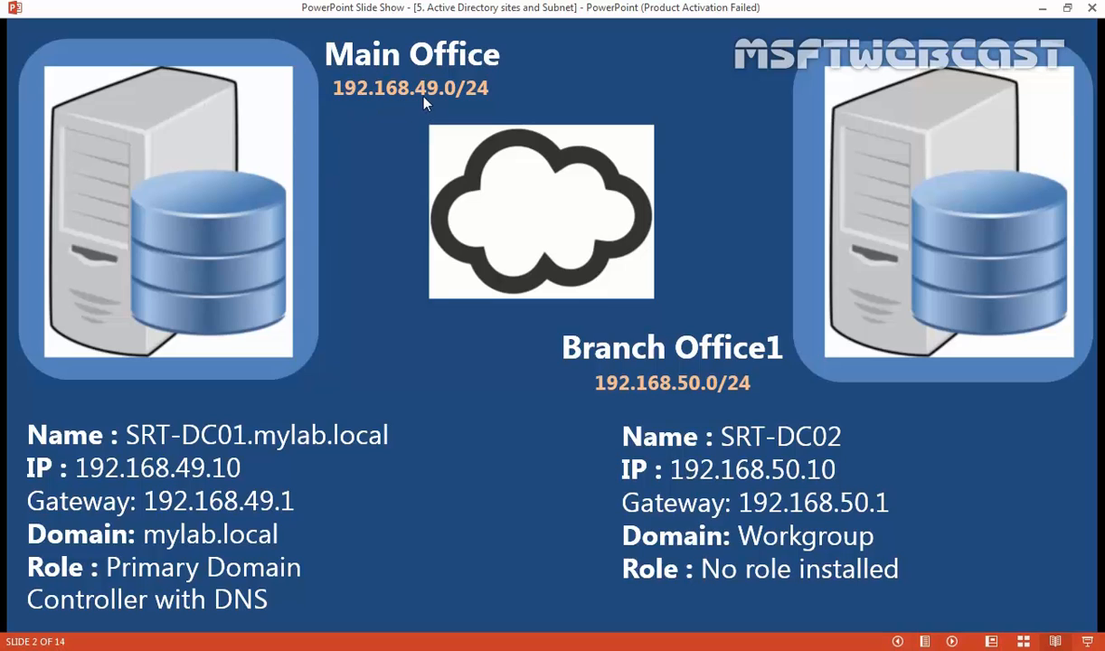
pyautogui.moveTo(443, 103)
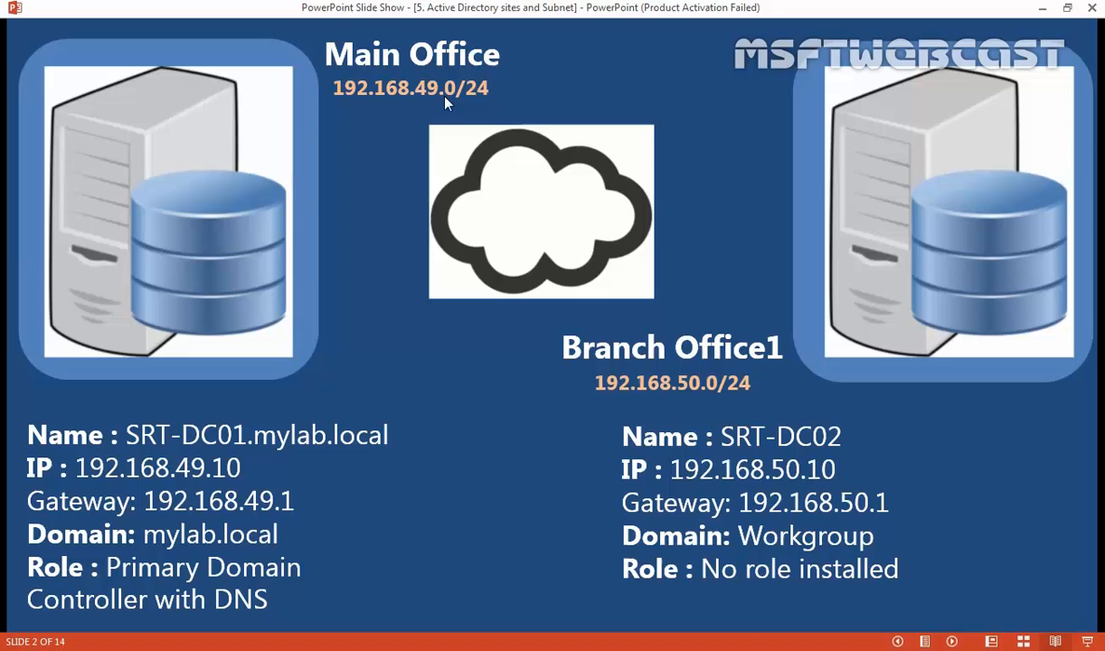
pyautogui.moveTo(939, 260)
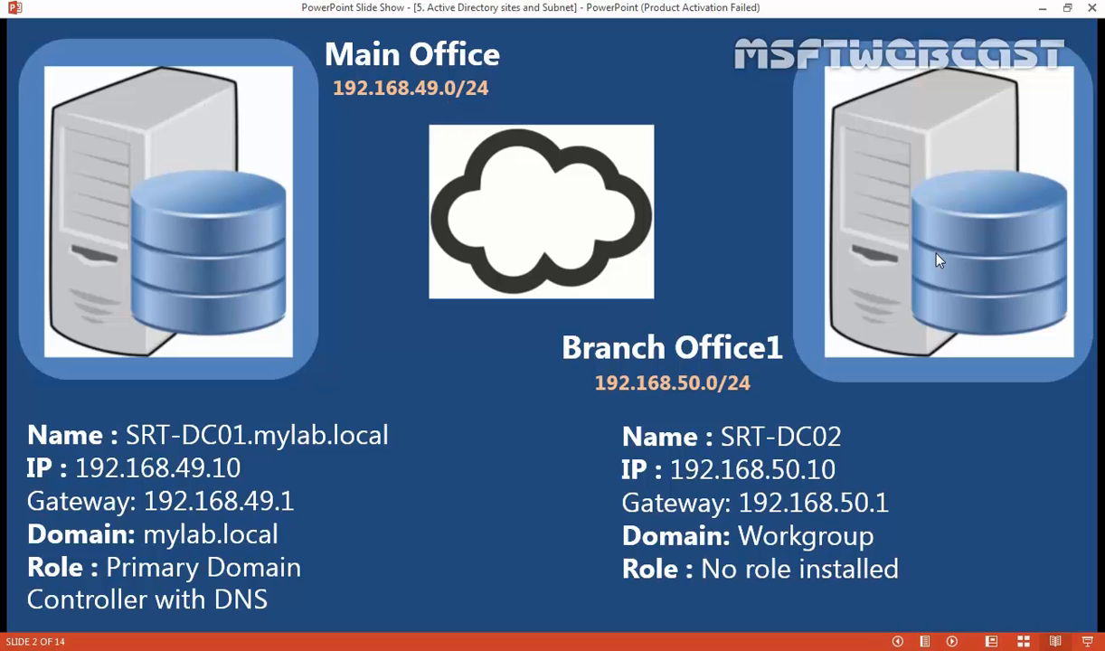
pyautogui.moveTo(629, 402)
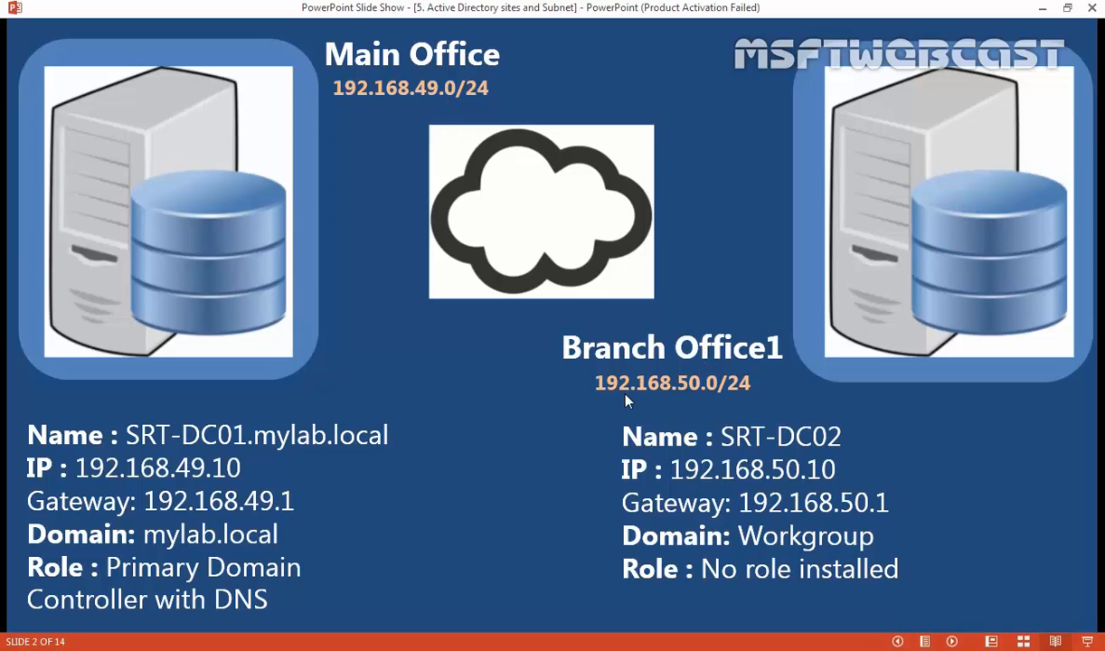
pyautogui.moveTo(618, 412)
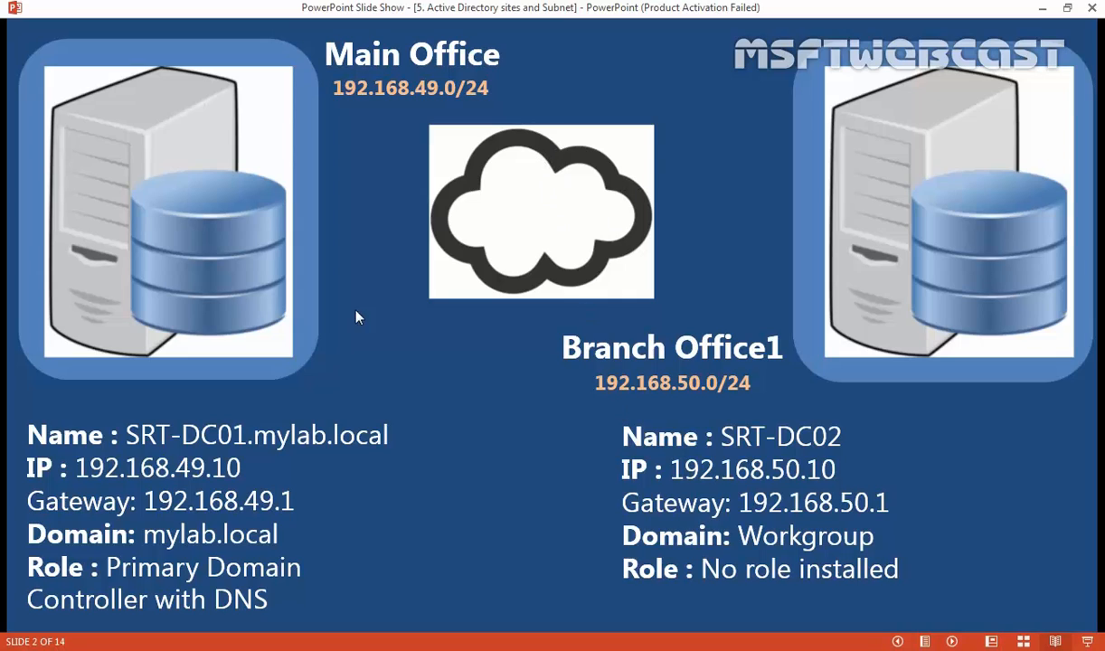
pyautogui.moveTo(257, 237)
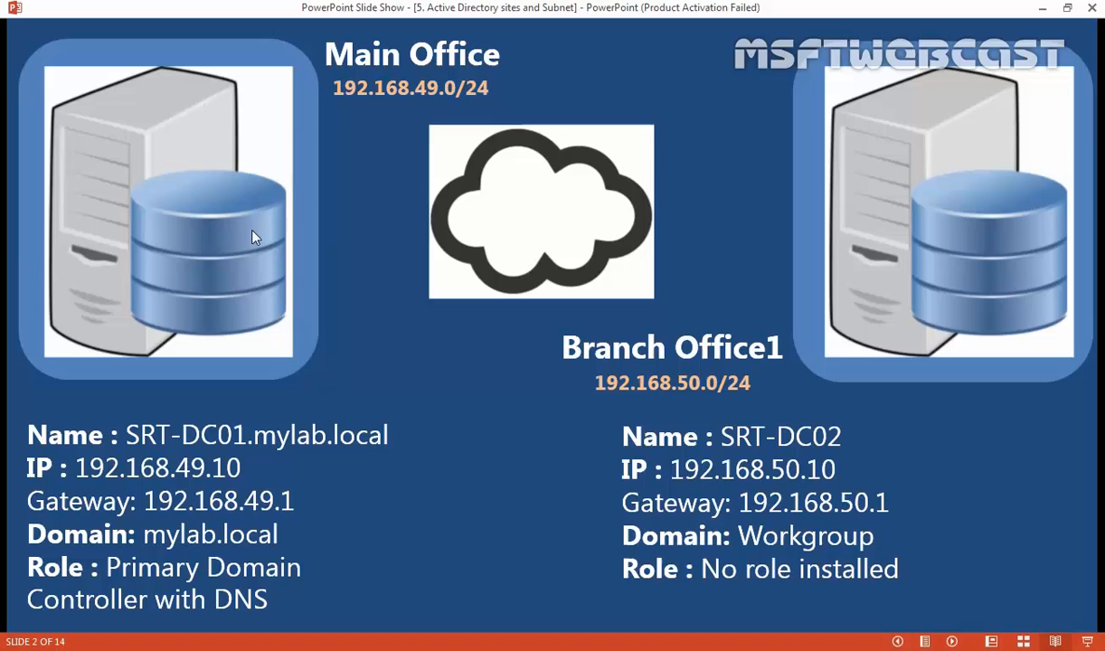
pyautogui.moveTo(705, 372)
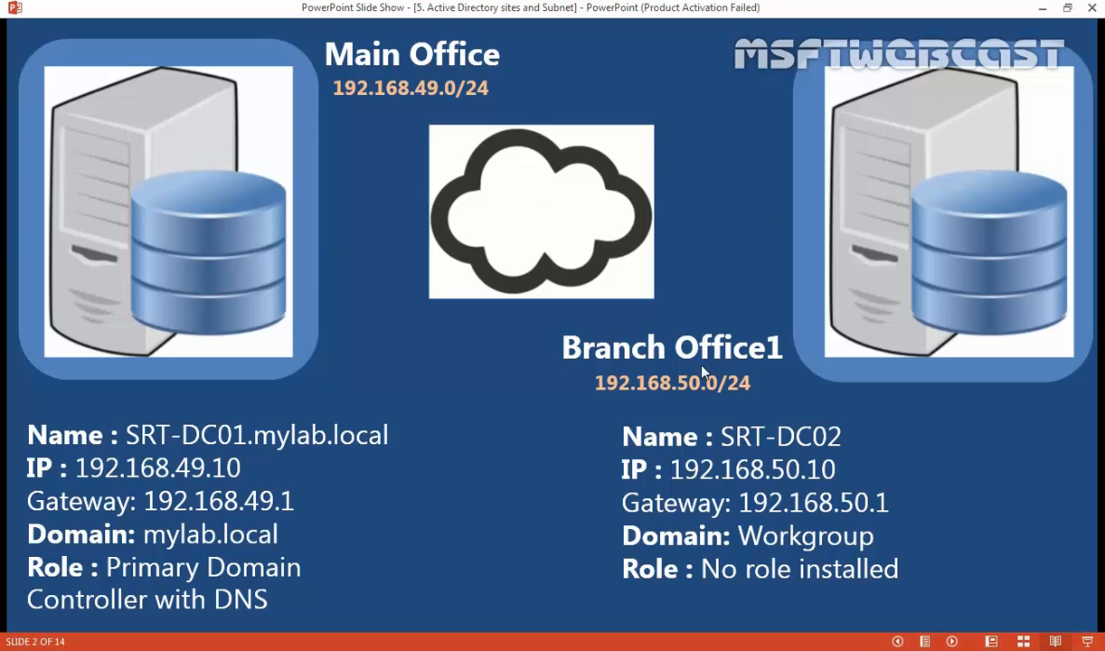
pyautogui.moveTo(767, 456)
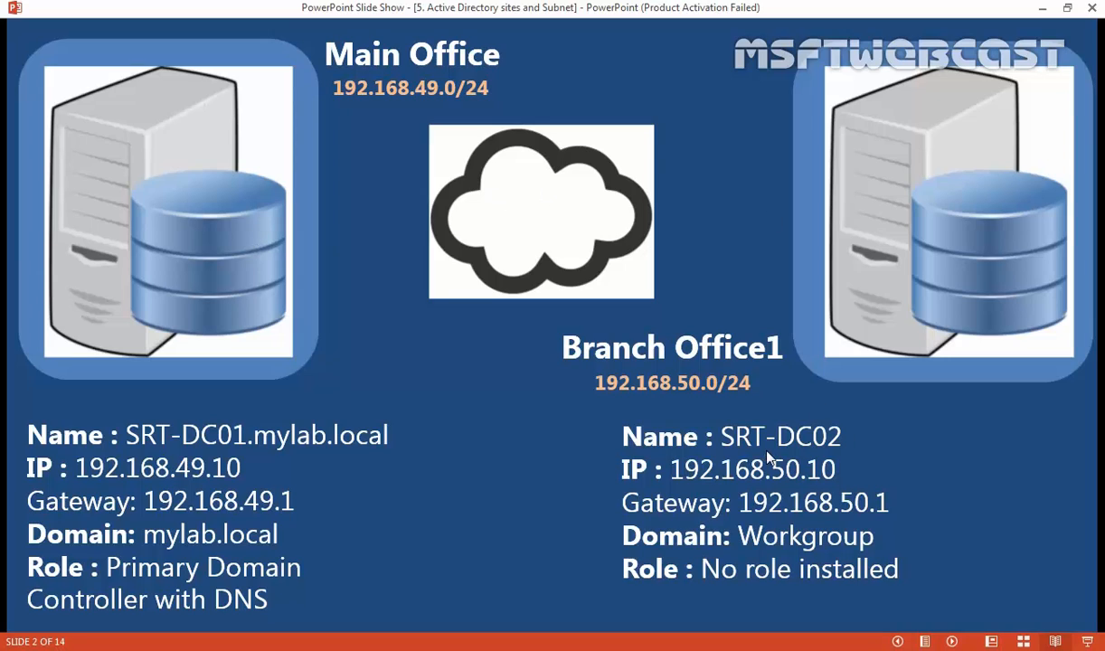
pyautogui.moveTo(823, 455)
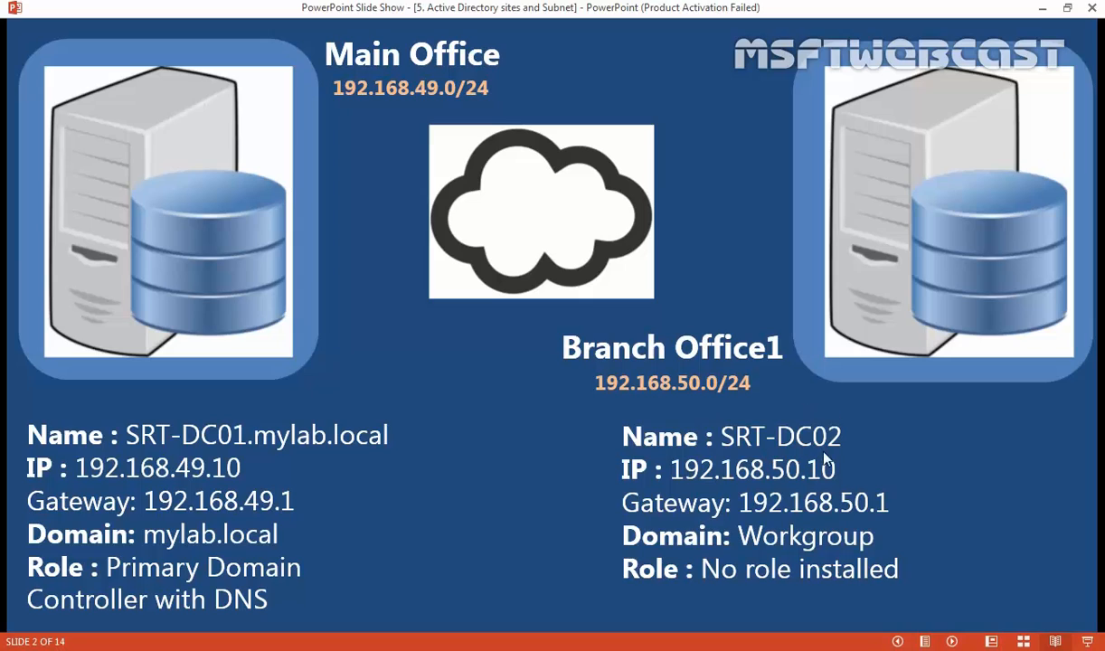
pyautogui.moveTo(727, 431)
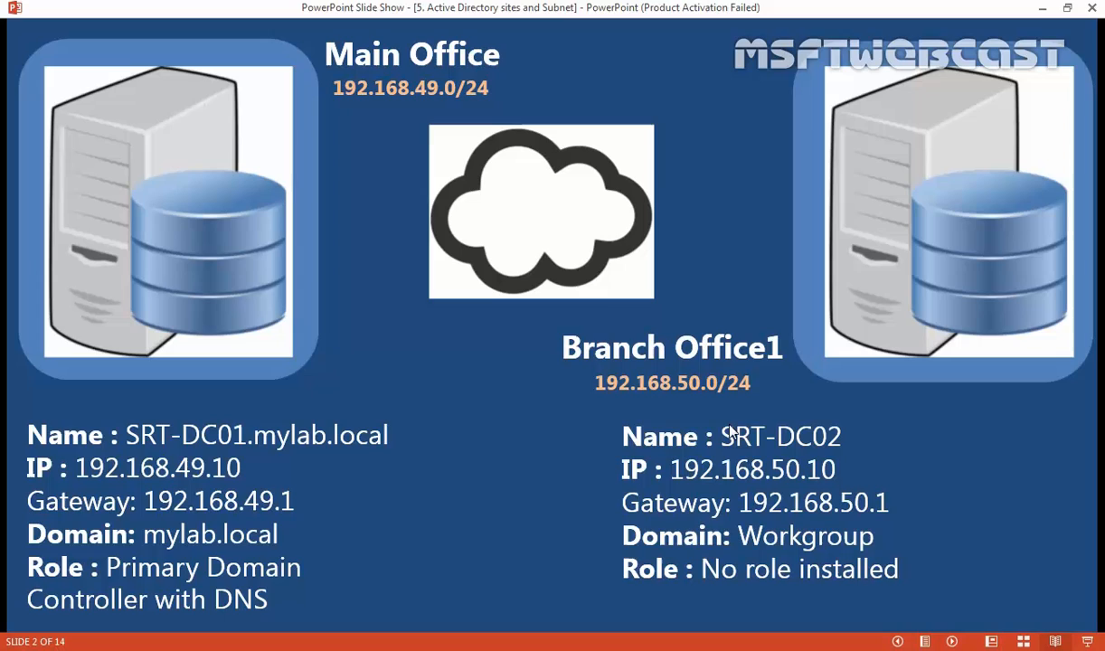
pyautogui.moveTo(517, 235)
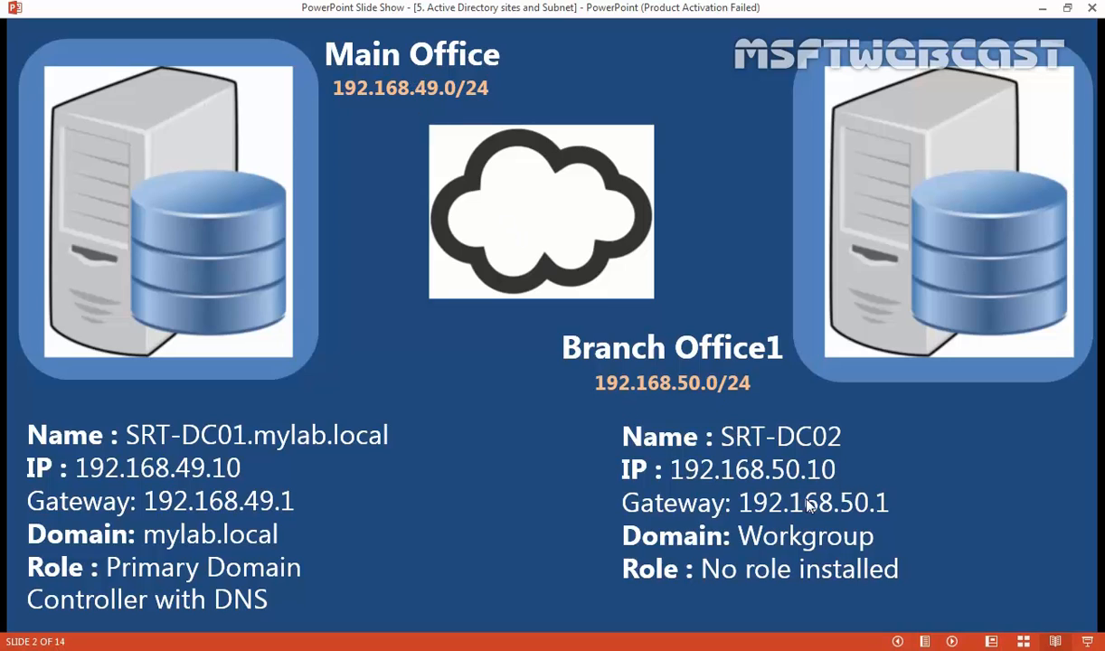
pyautogui.moveTo(933, 405)
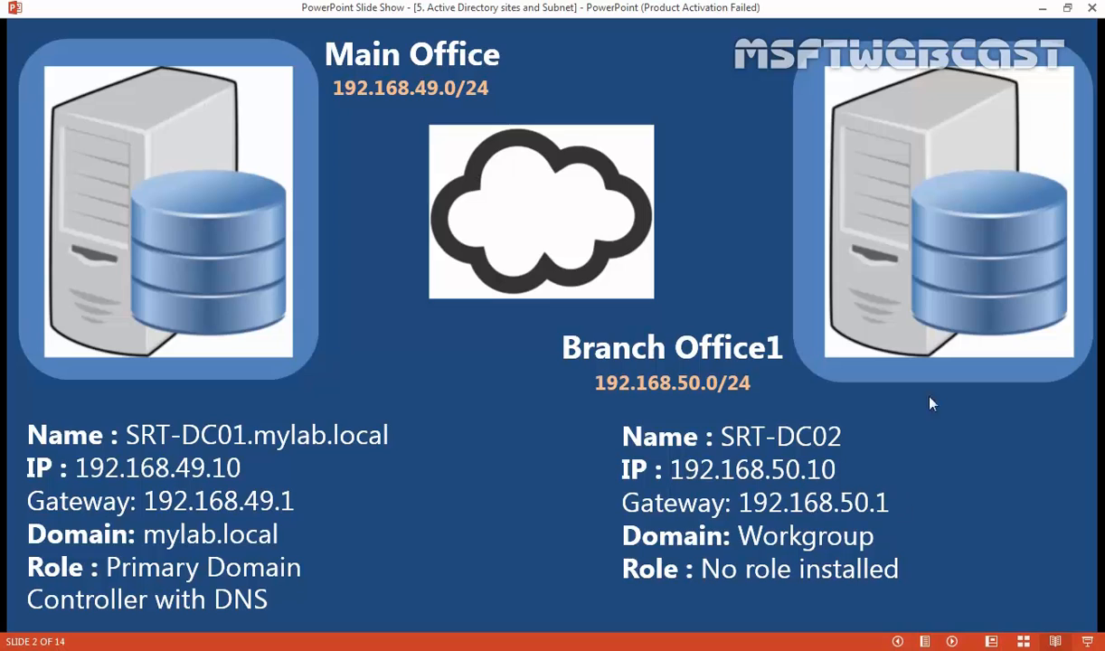
pyautogui.moveTo(918, 369)
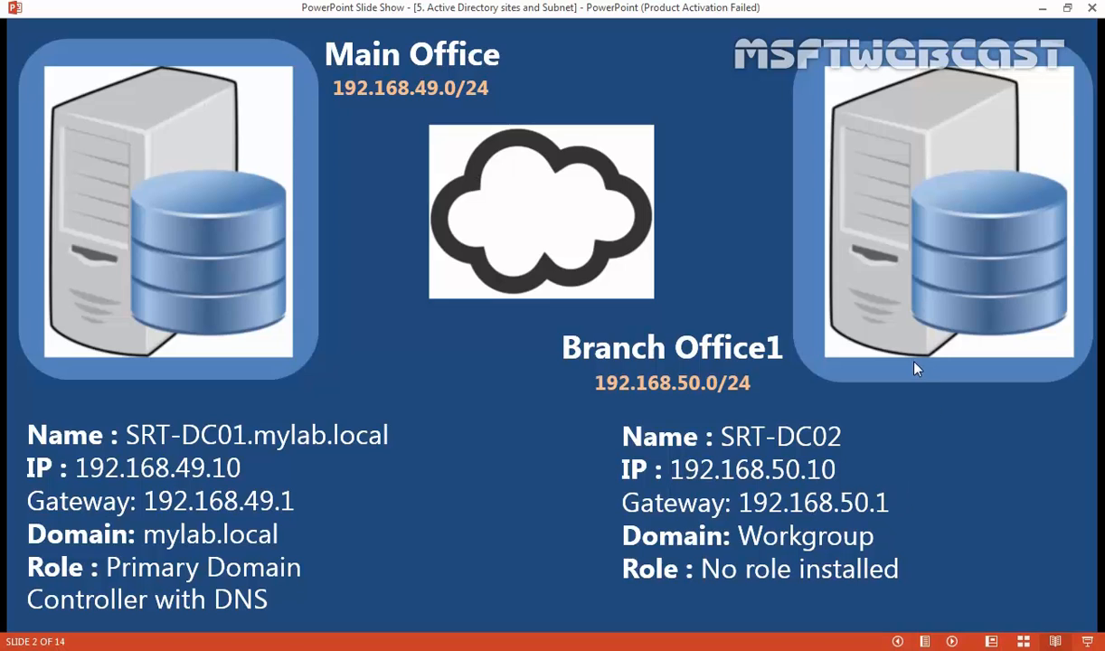
pyautogui.moveTo(24, 253)
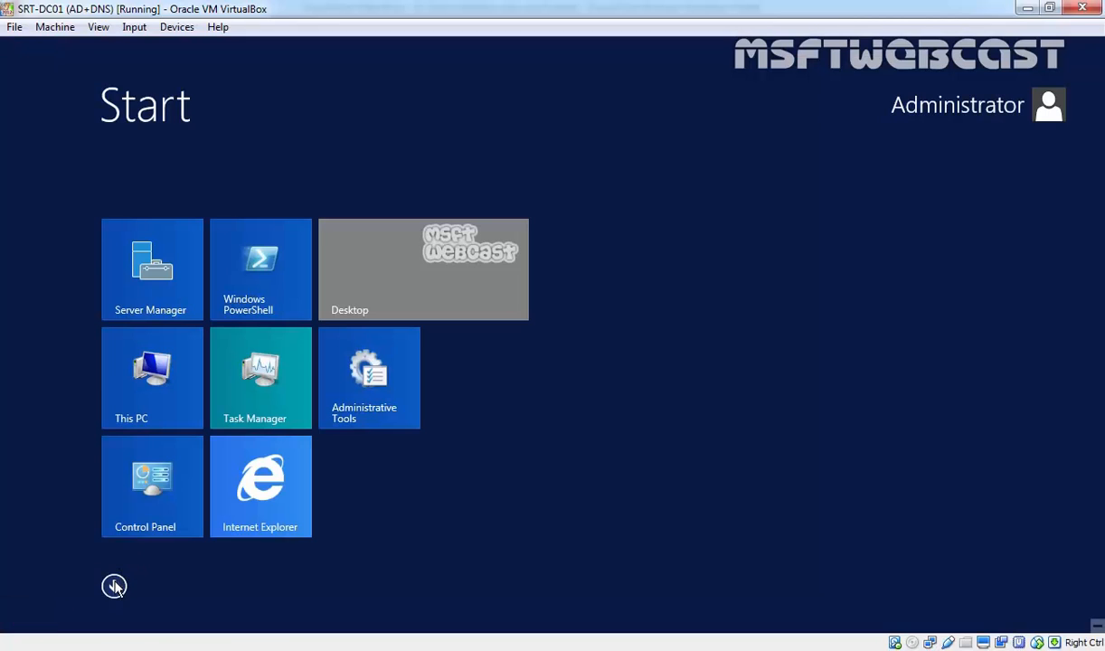
# Step: Launch Active Directory Sites and Services on SRT-DC01 from the installed apps list
pyautogui.click(114, 586)
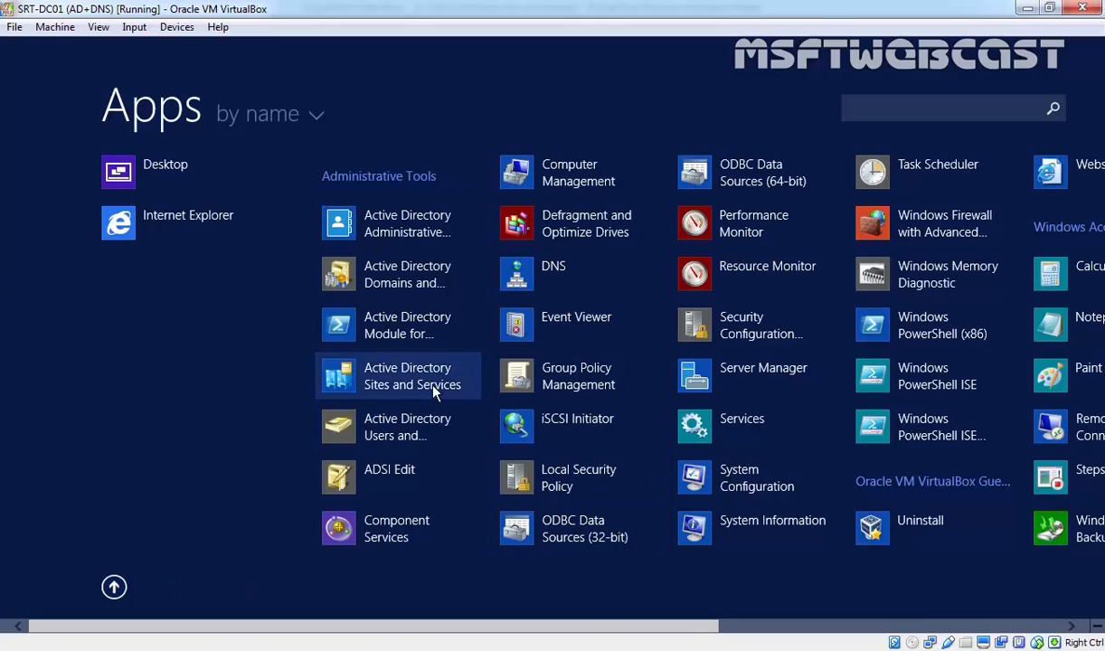
pyautogui.click(763, 375)
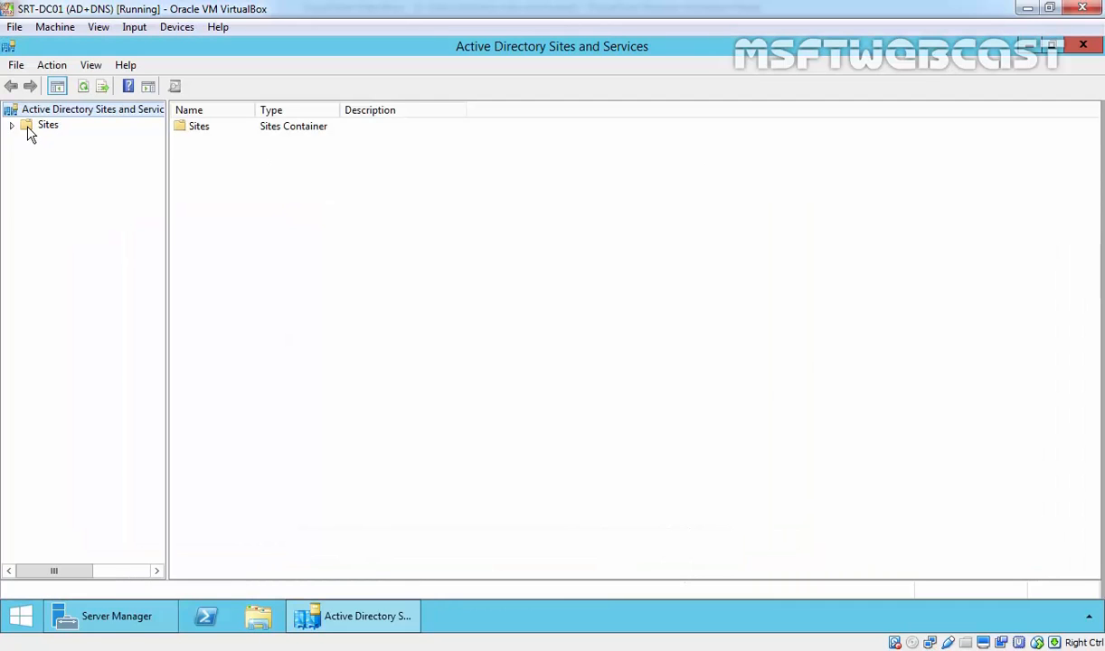
# Step: Rename Default-First-Site-Name under Sites to MAIN-OFFICE
pyautogui.click(11, 123)
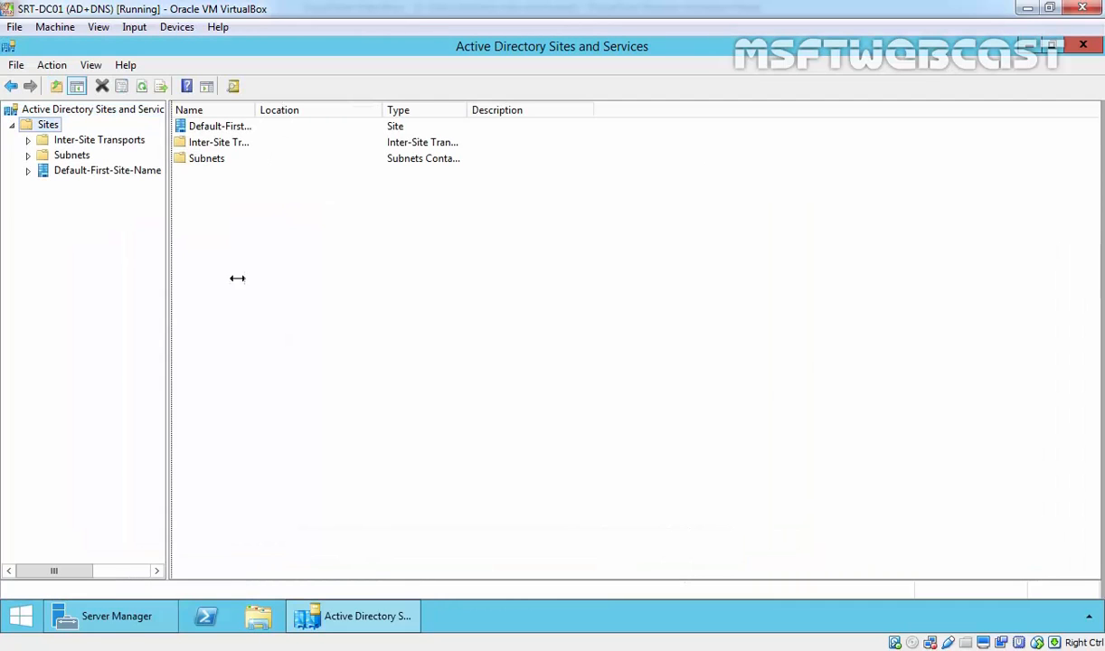
pyautogui.click(107, 170)
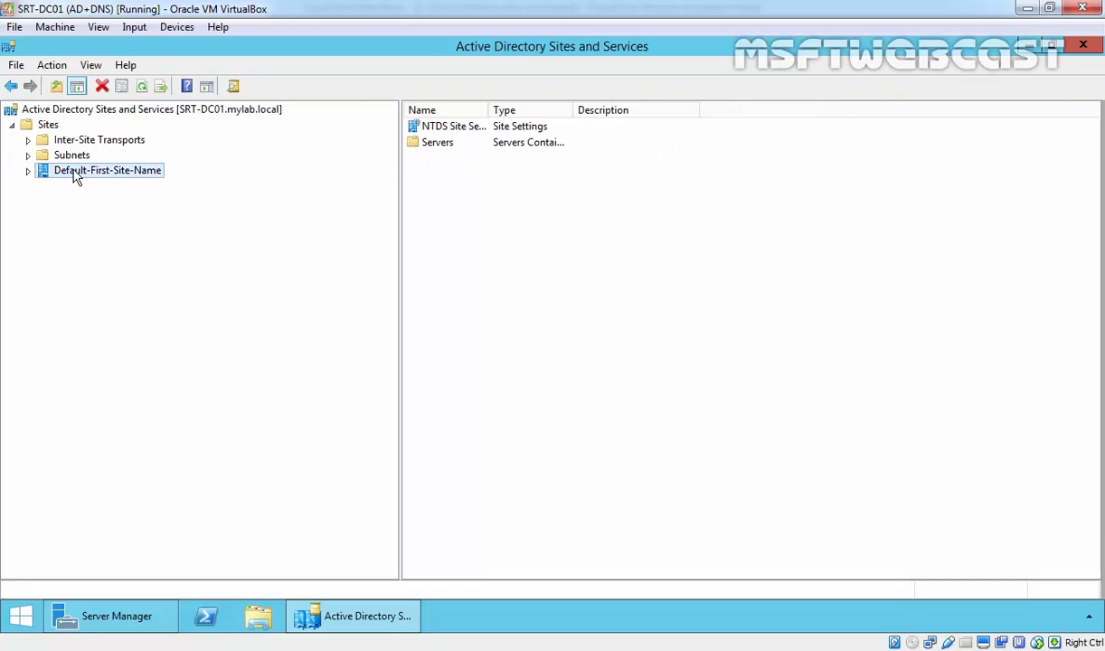
pyautogui.rightClick(107, 170)
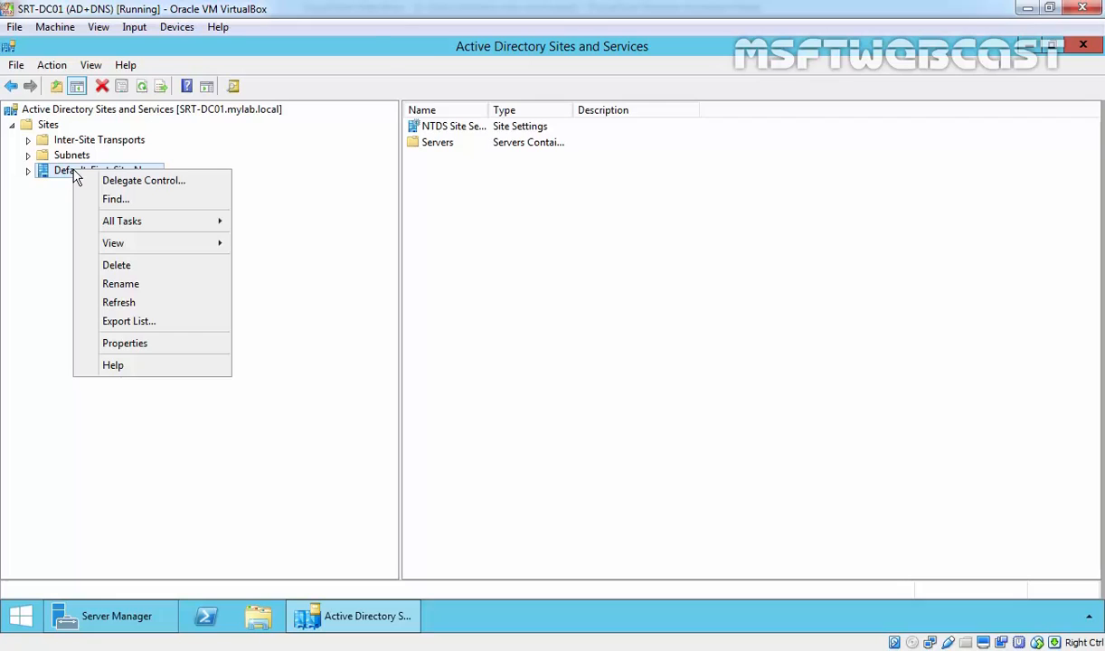
pyautogui.moveTo(119, 282)
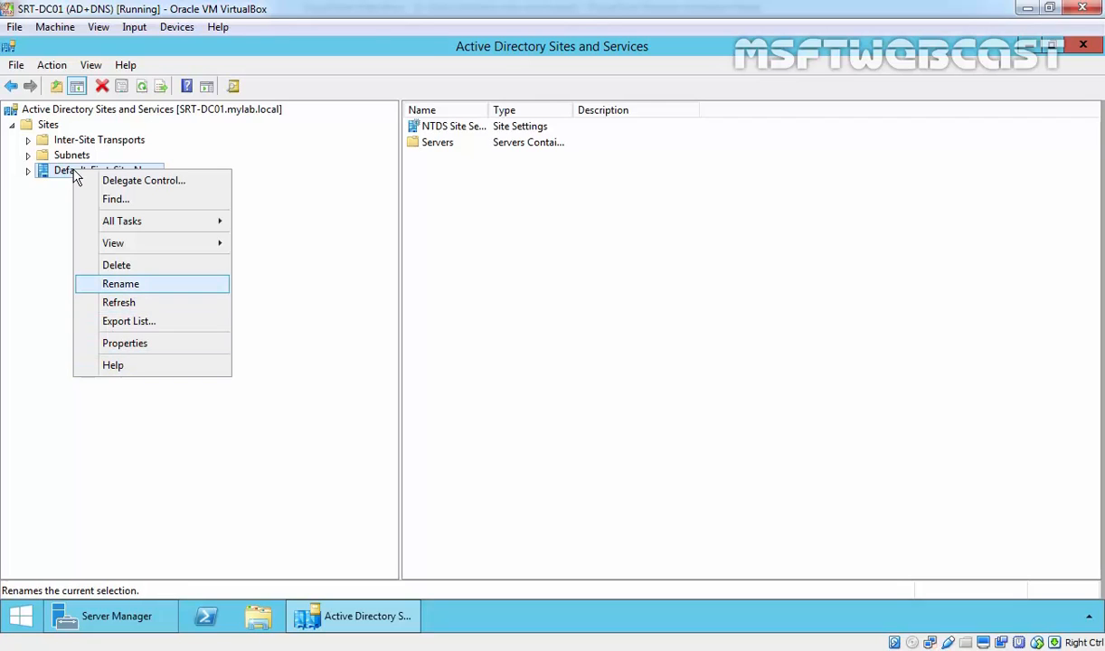
pyautogui.click(119, 283)
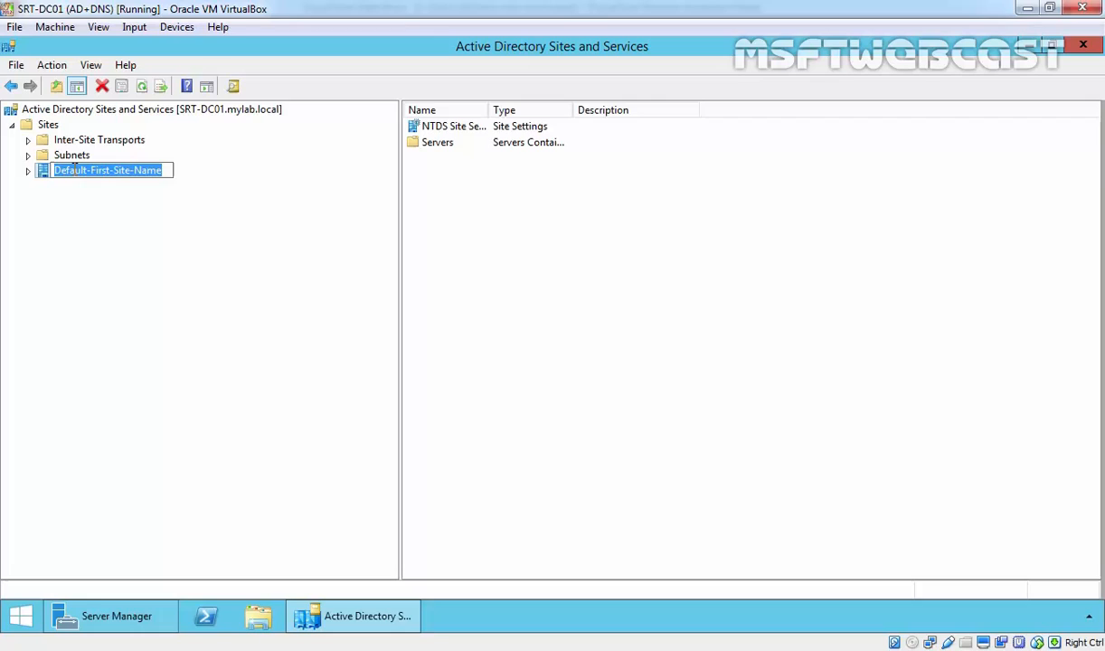
pyautogui.write('MAIN-OF')
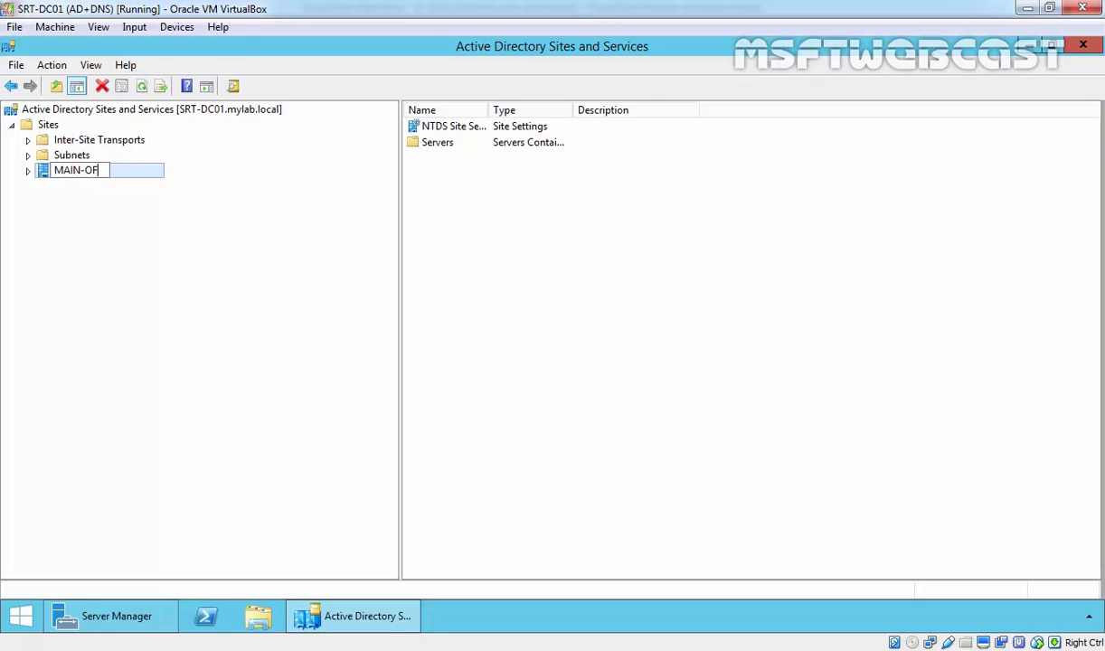
pyautogui.write('FICE')
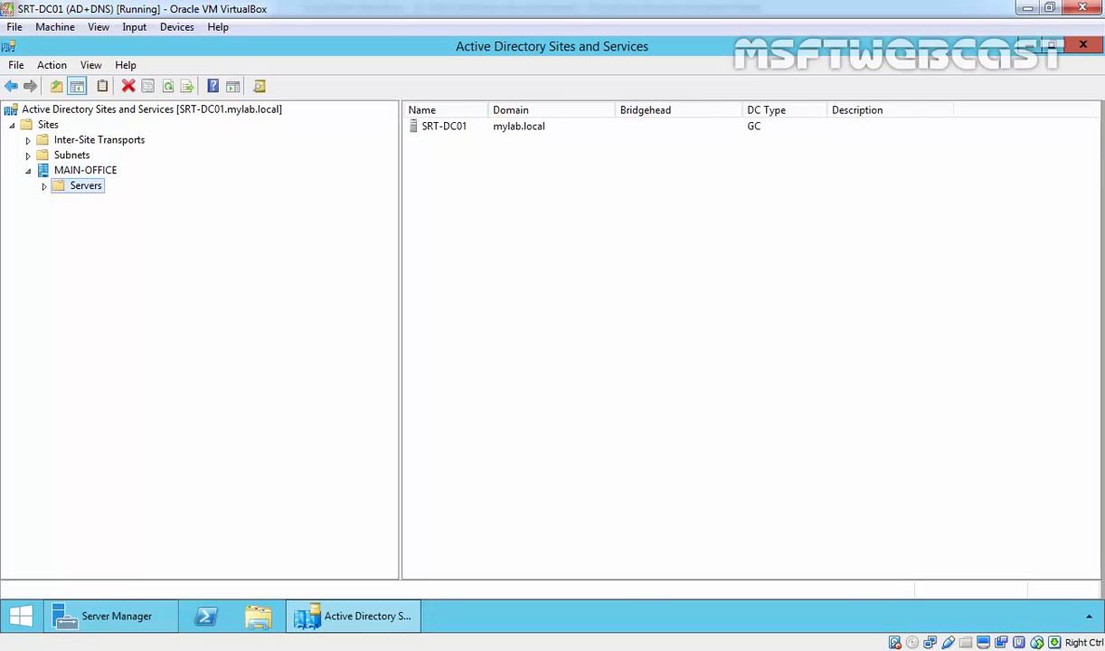
pyautogui.click(73, 156)
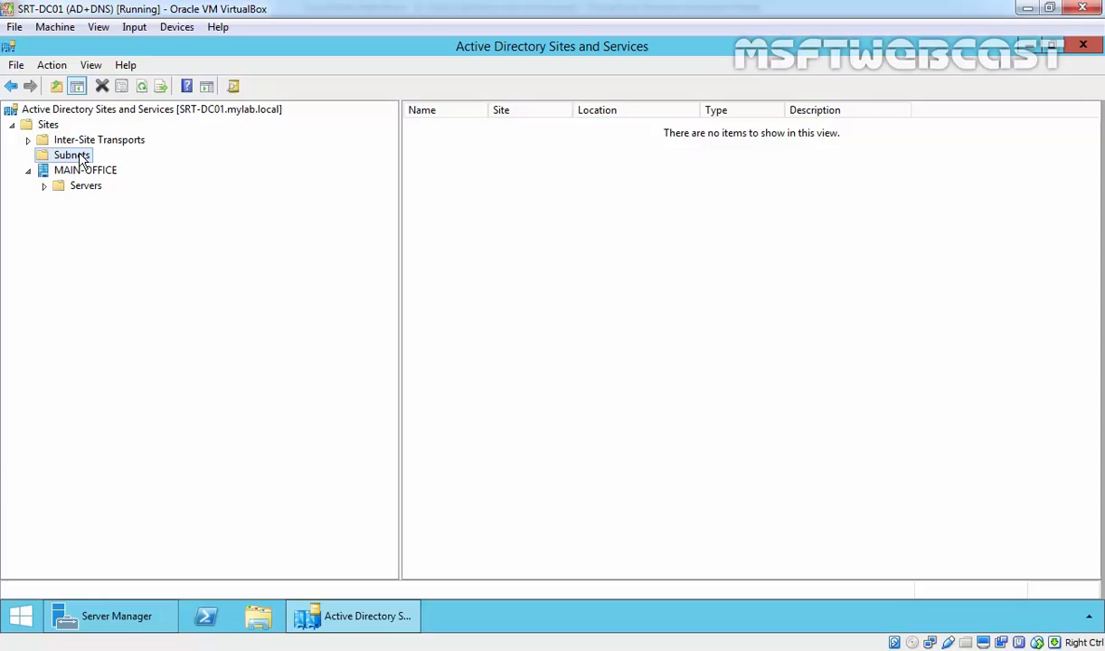
# Step: Create subnet 192.168.49.0/24 associated with the MAIN-OFFICE site
pyautogui.rightClick(72, 155)
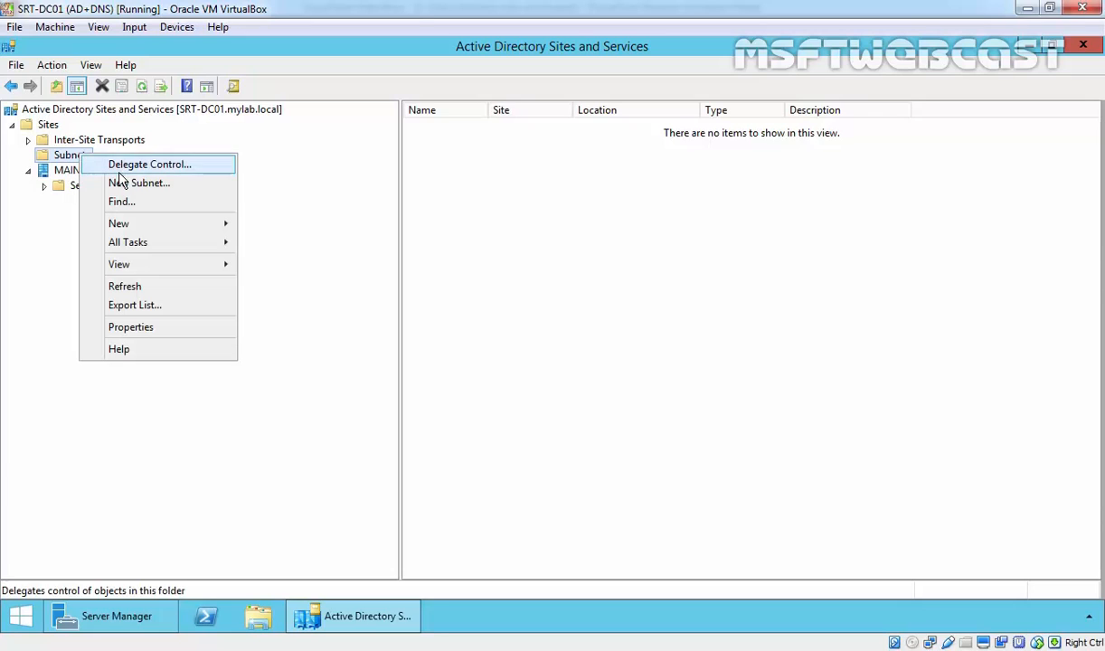
pyautogui.click(139, 183)
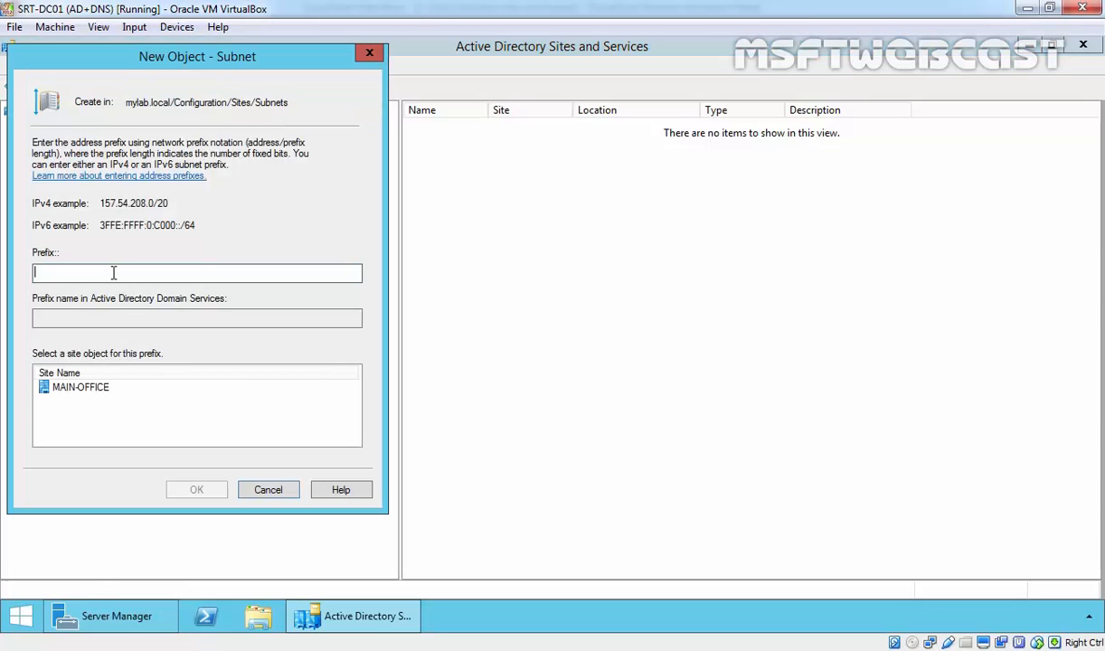
pyautogui.write('192.168.490')
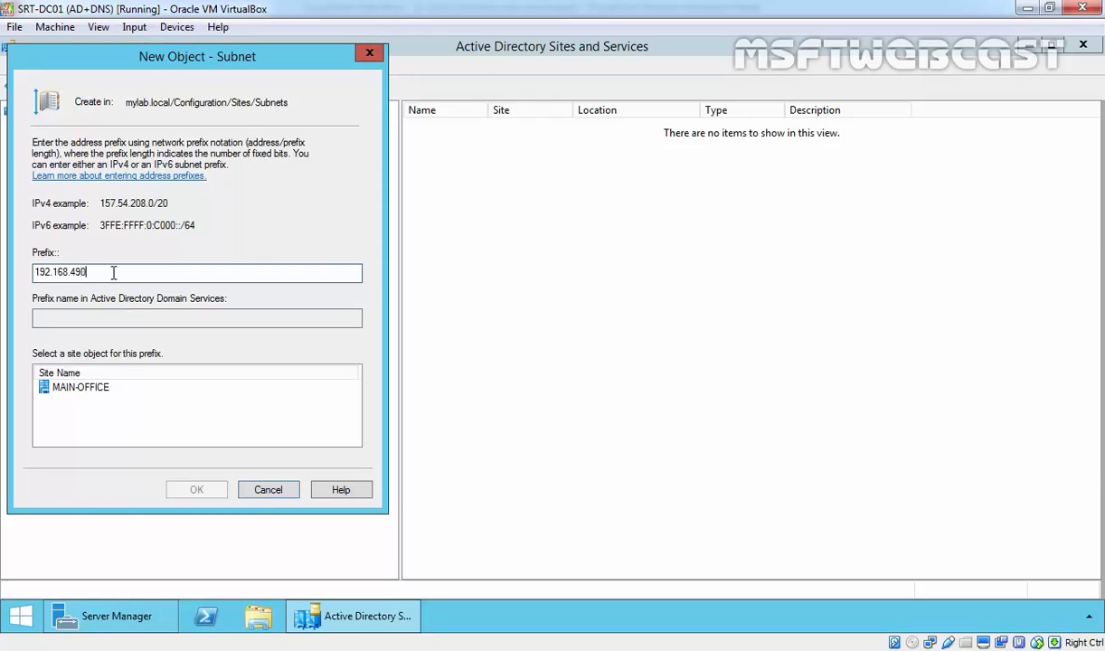
pyautogui.press('BackSpace')
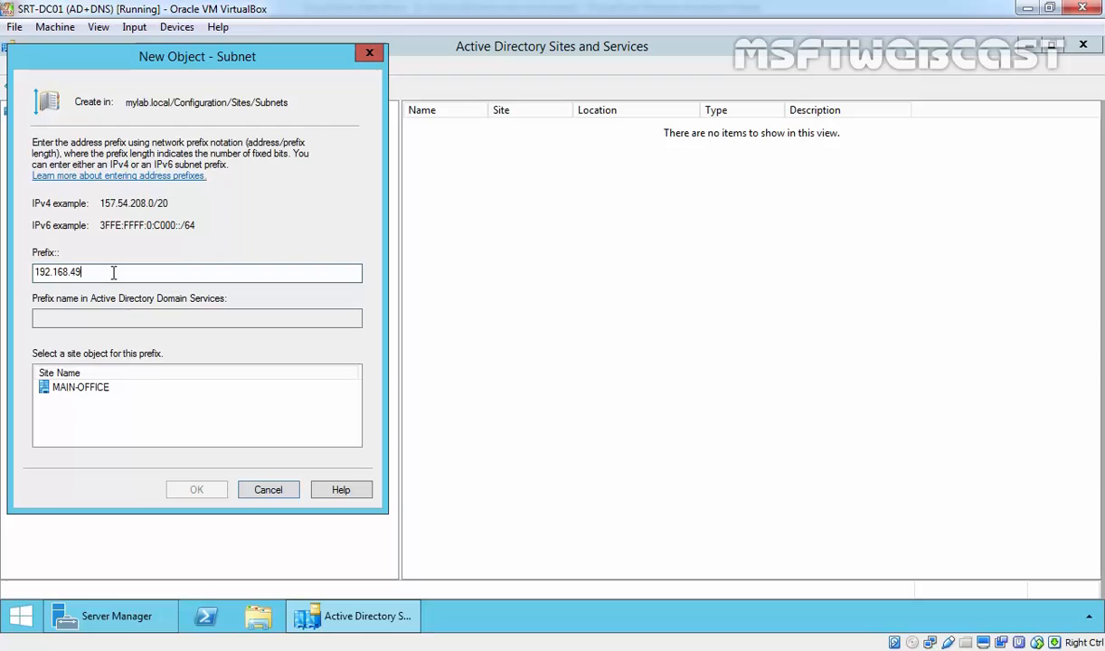
pyautogui.write('.0/24')
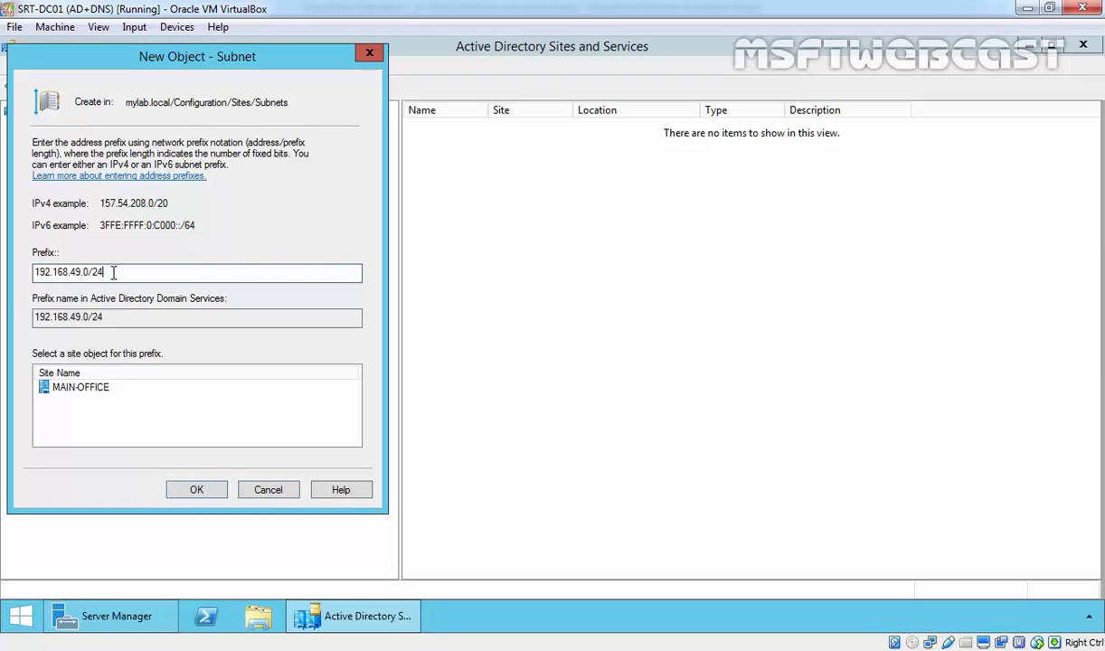
pyautogui.click(195, 488)
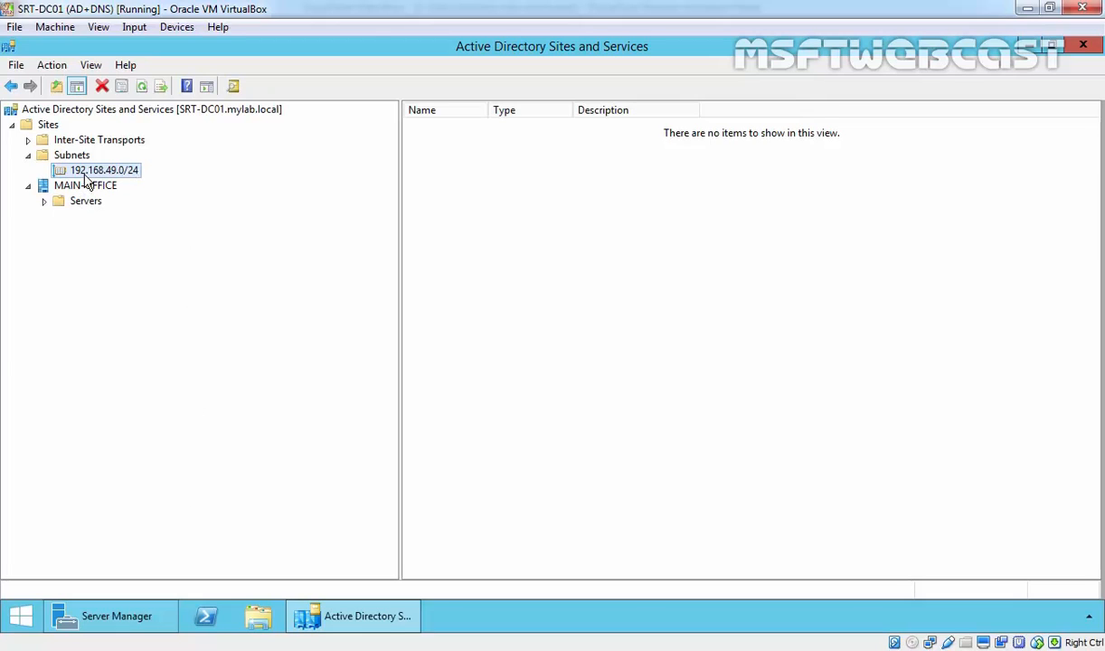
# Step: Review SRT-DC01 under MAIN-OFFICE Servers and the new 192.168.49.0/24 subnet
pyautogui.click(87, 199)
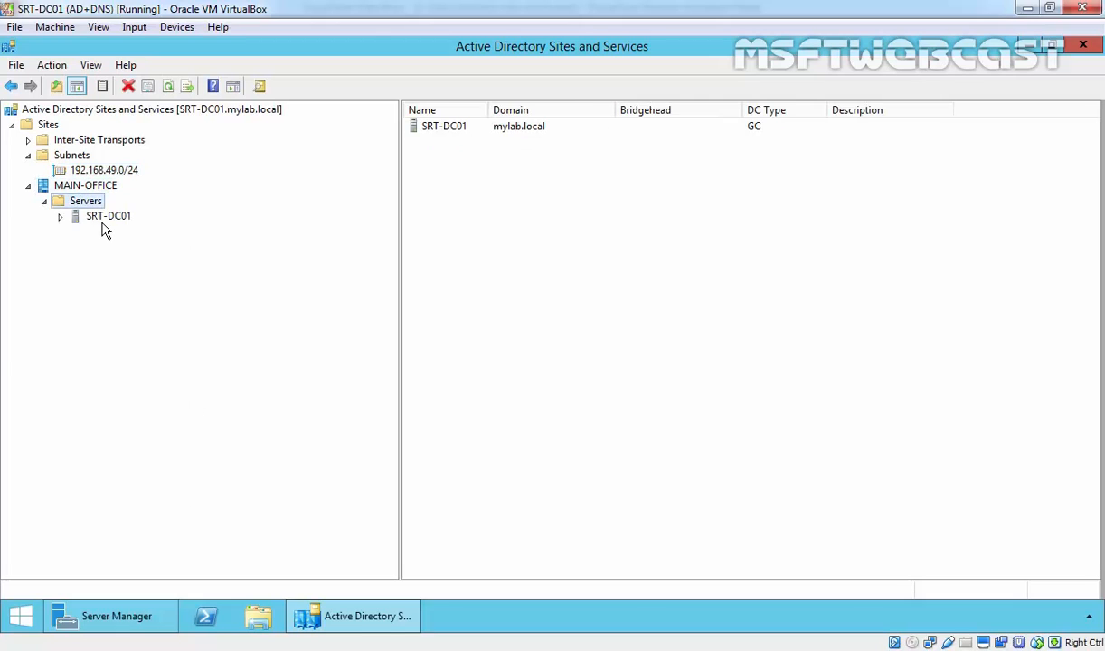
pyautogui.click(108, 215)
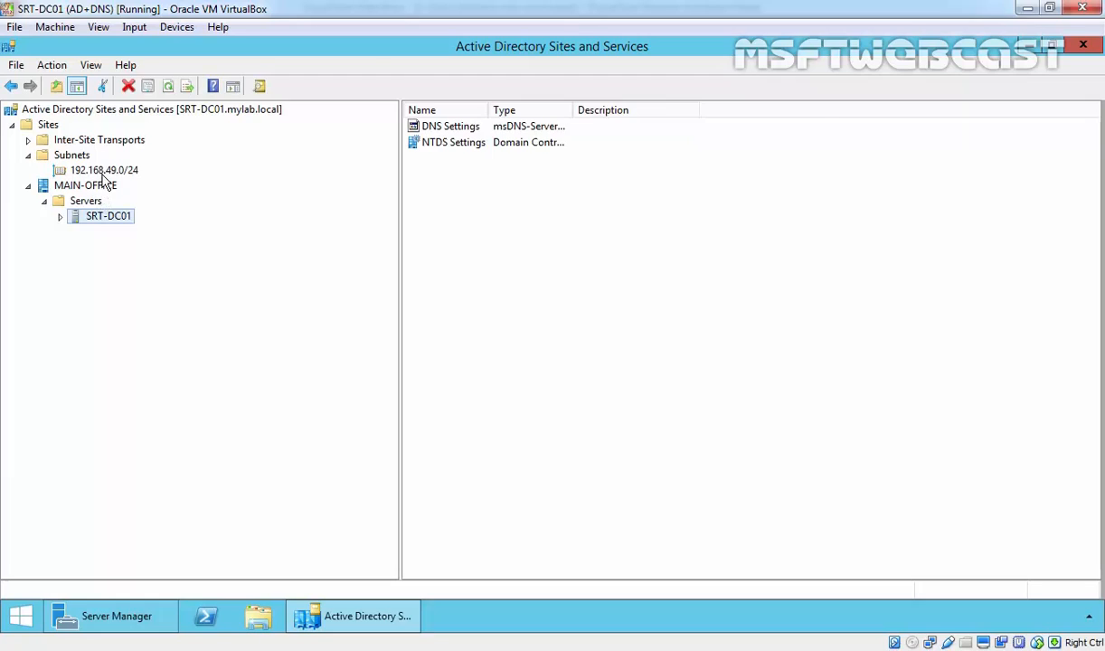
pyautogui.click(103, 170)
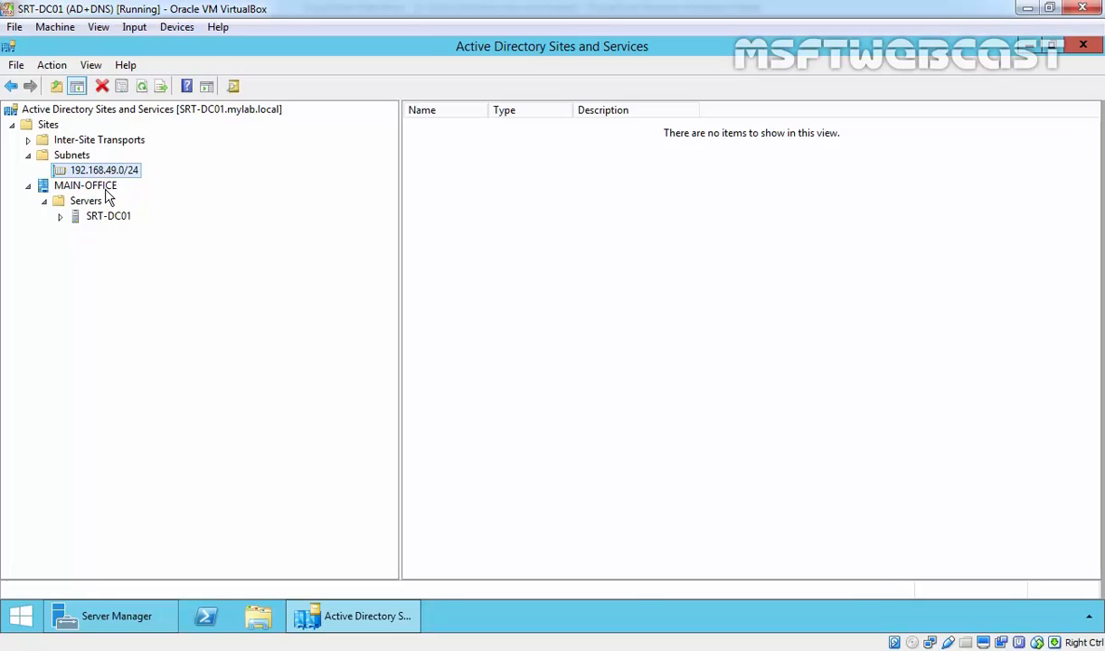
# Step: Create a new site BRANCH-OFFICE1 linked to DEFAULTIPSITELINK
pyautogui.rightClick(47, 123)
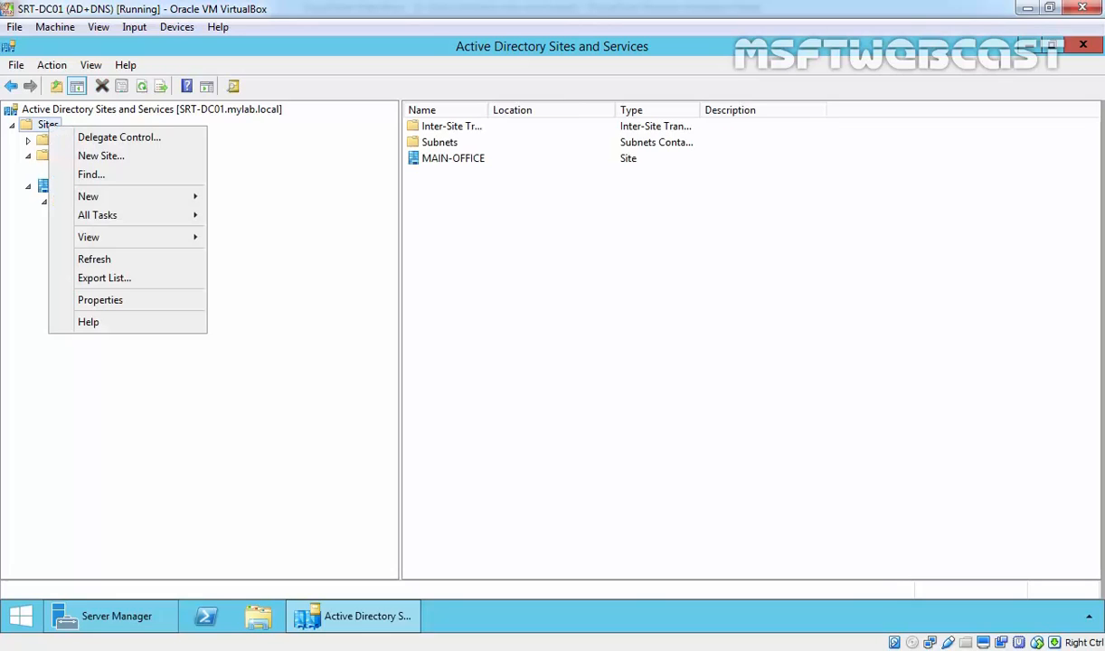
pyautogui.moveTo(102, 156)
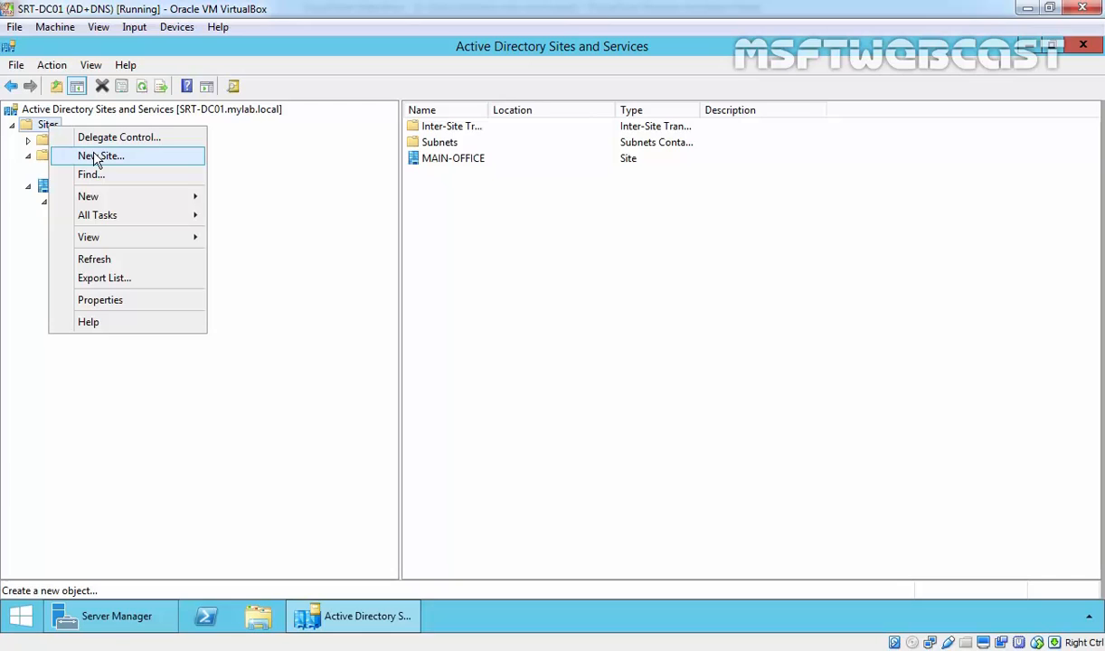
pyautogui.click(101, 156)
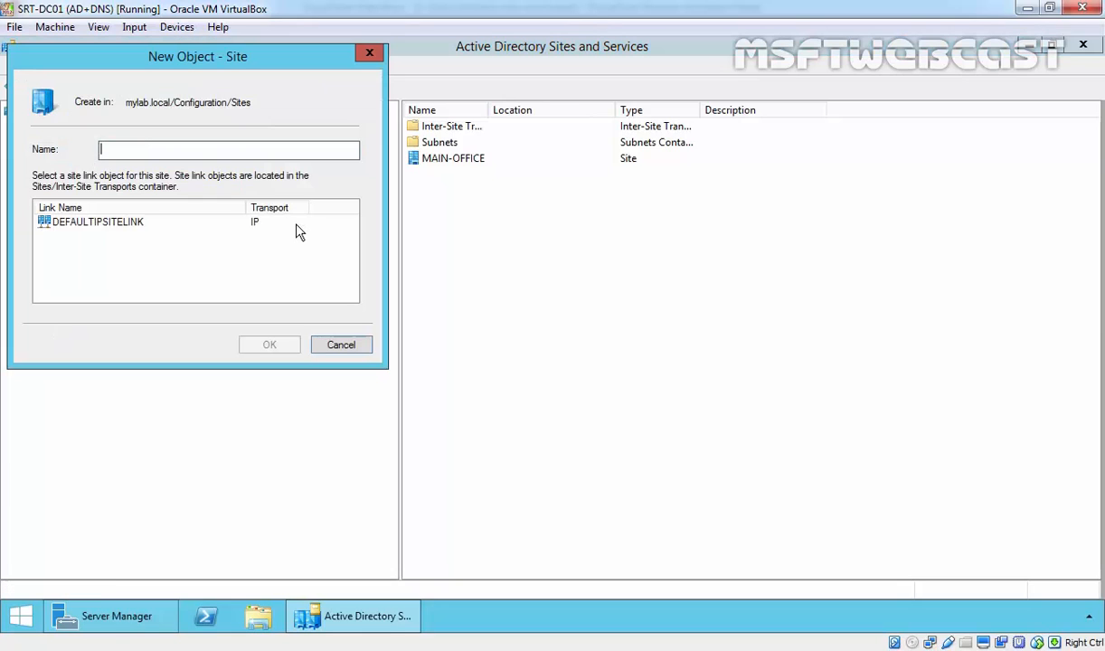
pyautogui.write('BRA')
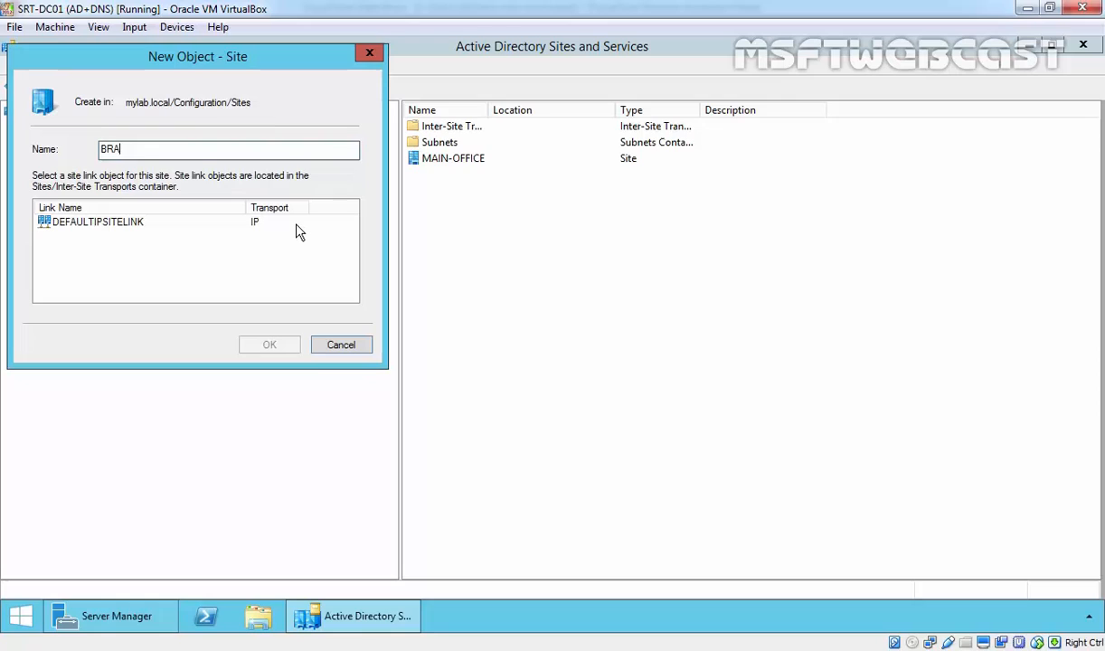
pyautogui.write('NCH')
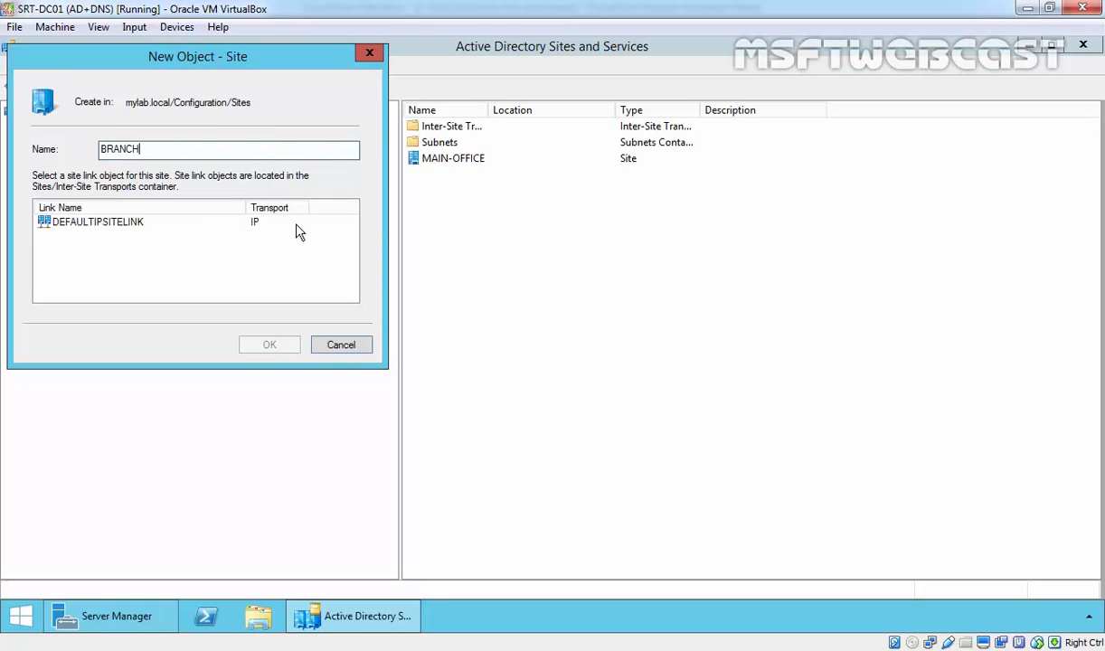
pyautogui.write('-OFFICE1')
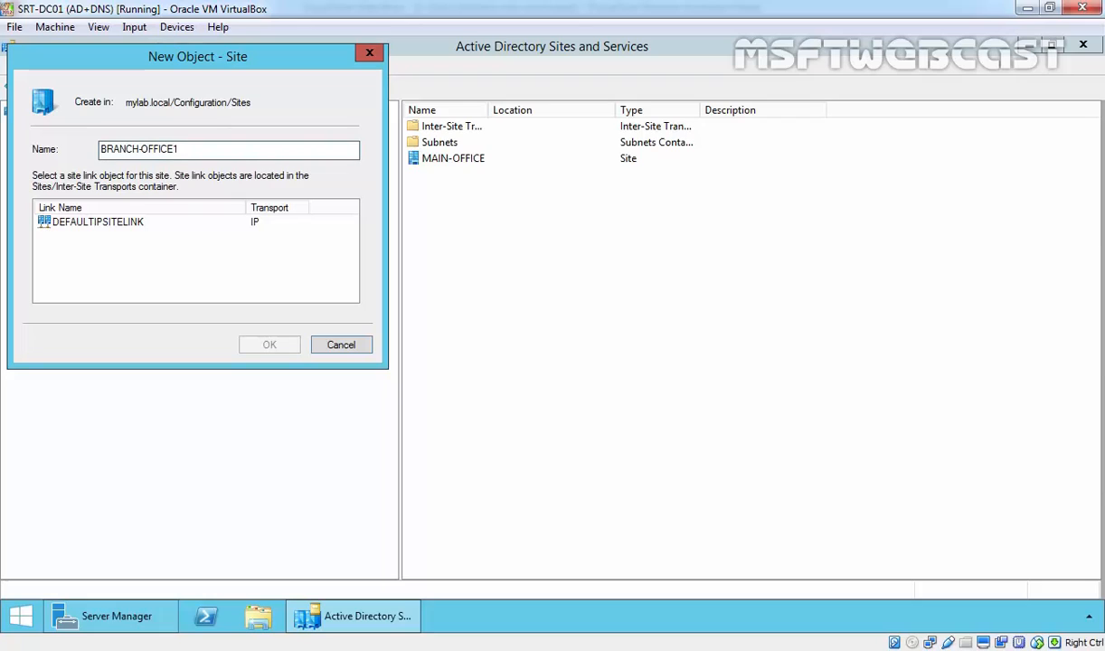
pyautogui.click(98, 221)
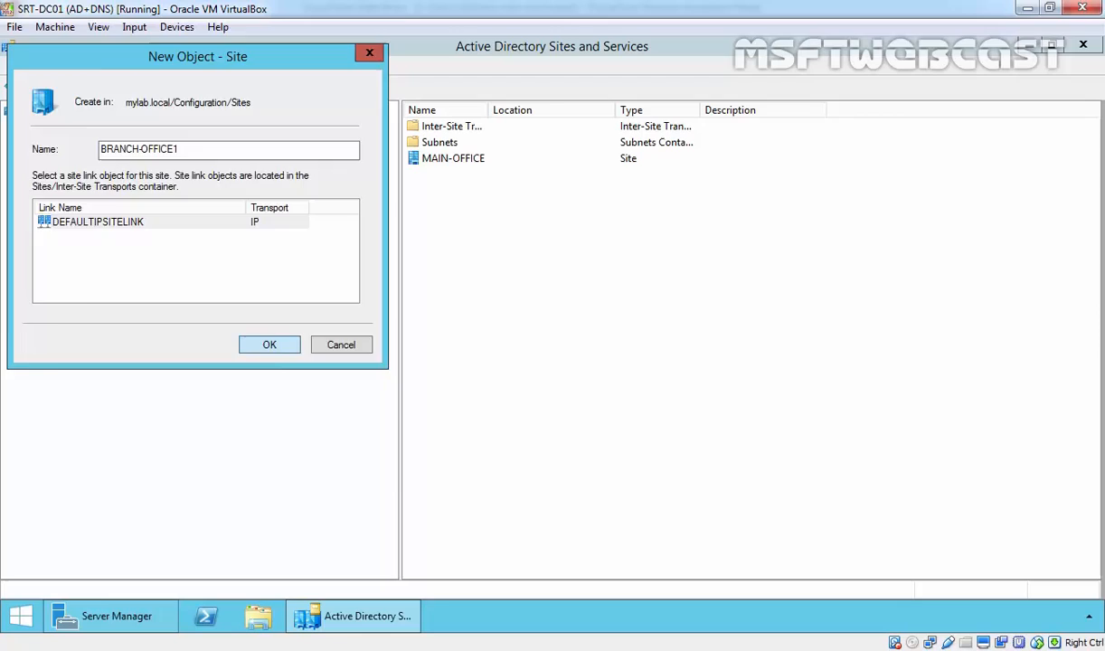
pyautogui.click(269, 343)
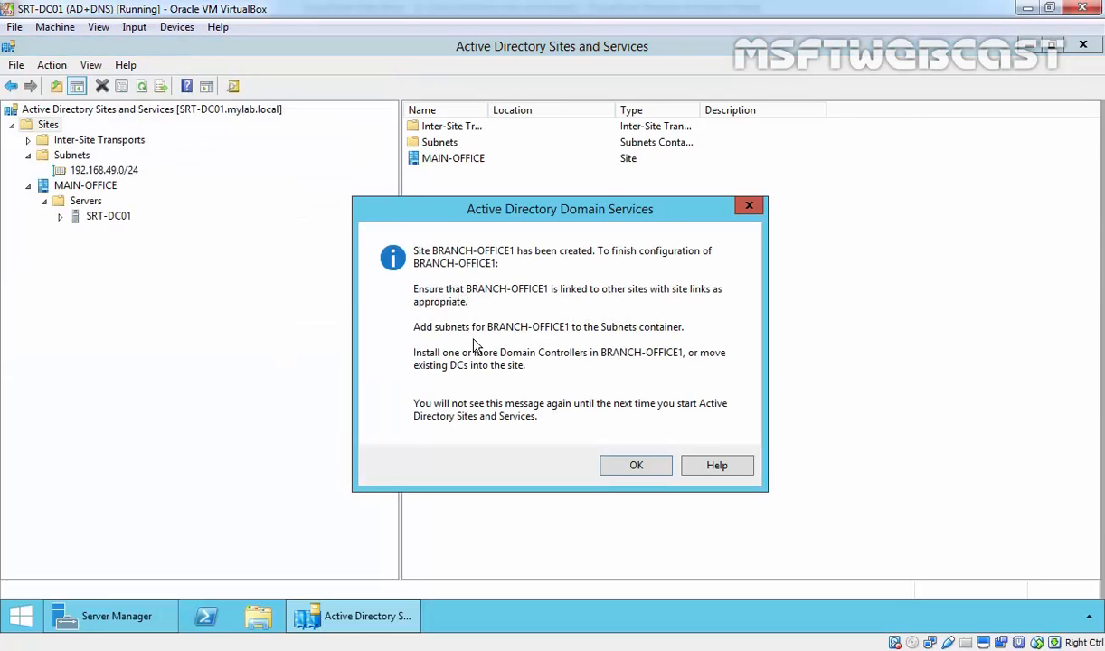
pyautogui.moveTo(551, 340)
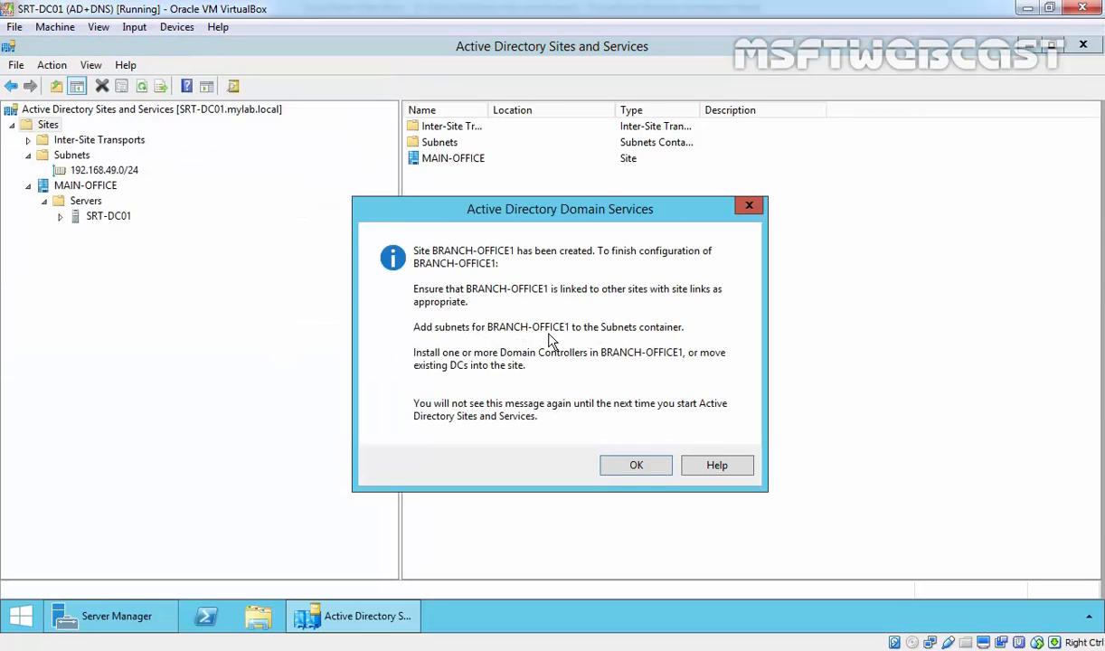
# Step: Dismiss the notice and create subnet 192.168.50.0/24 associated with BRANCH-OFFICE1
pyautogui.click(637, 465)
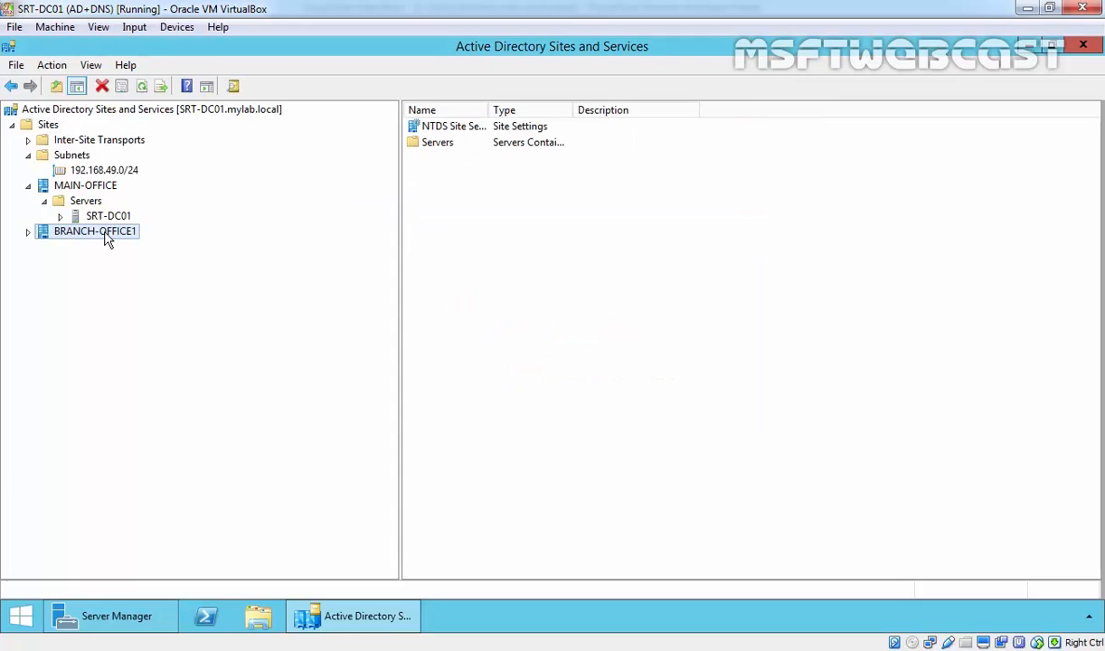
pyautogui.click(72, 155)
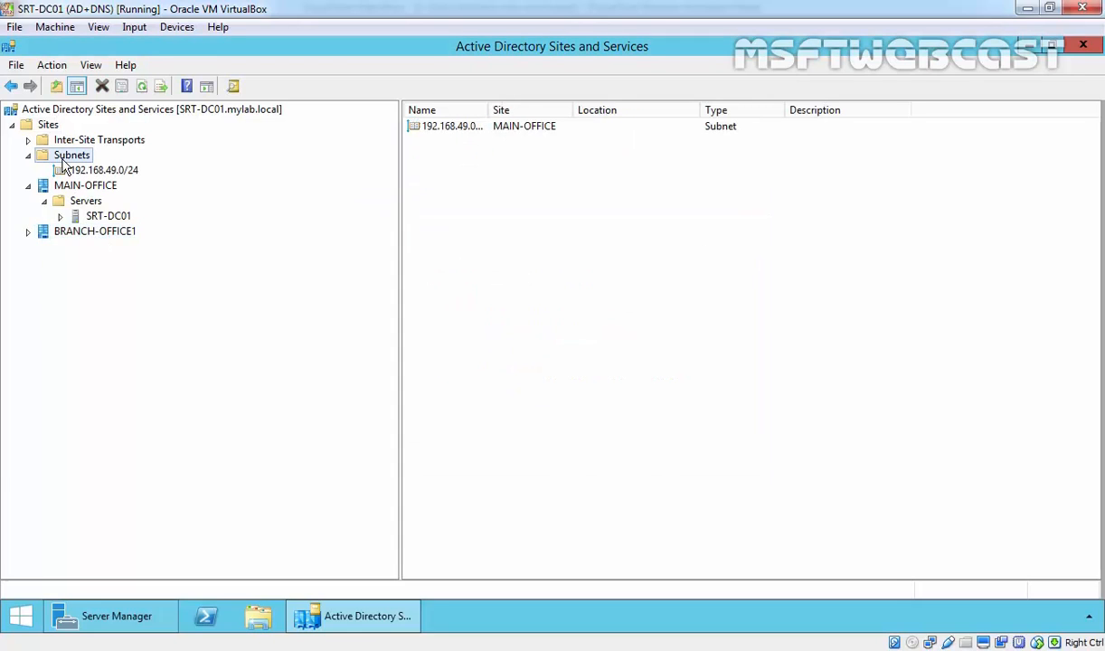
pyautogui.rightClick(72, 155)
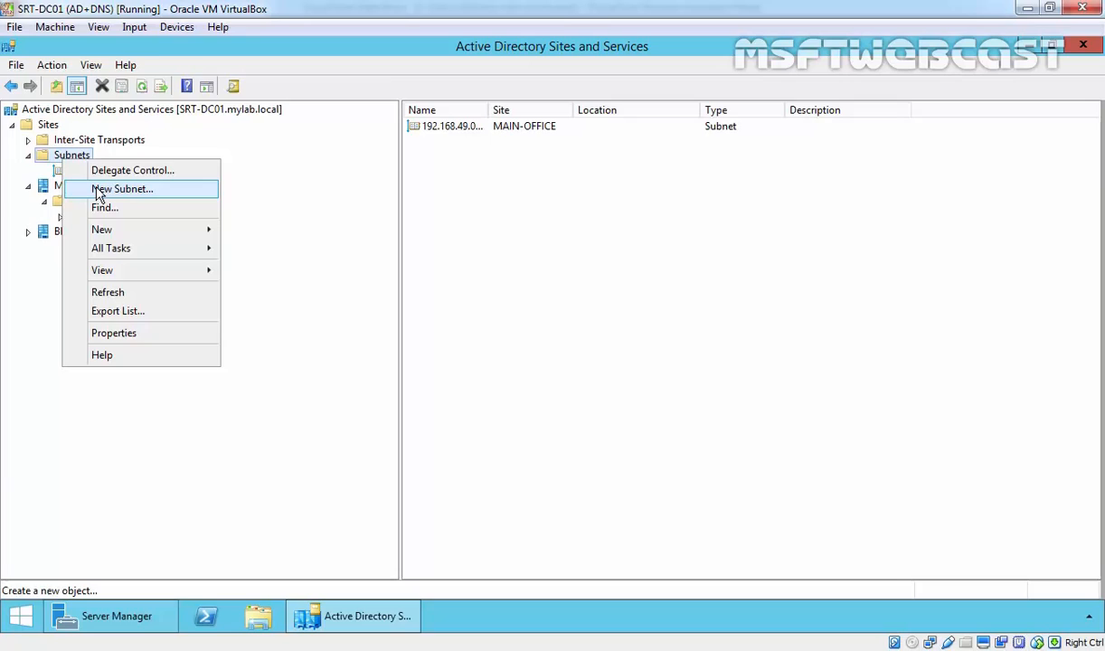
pyautogui.click(123, 188)
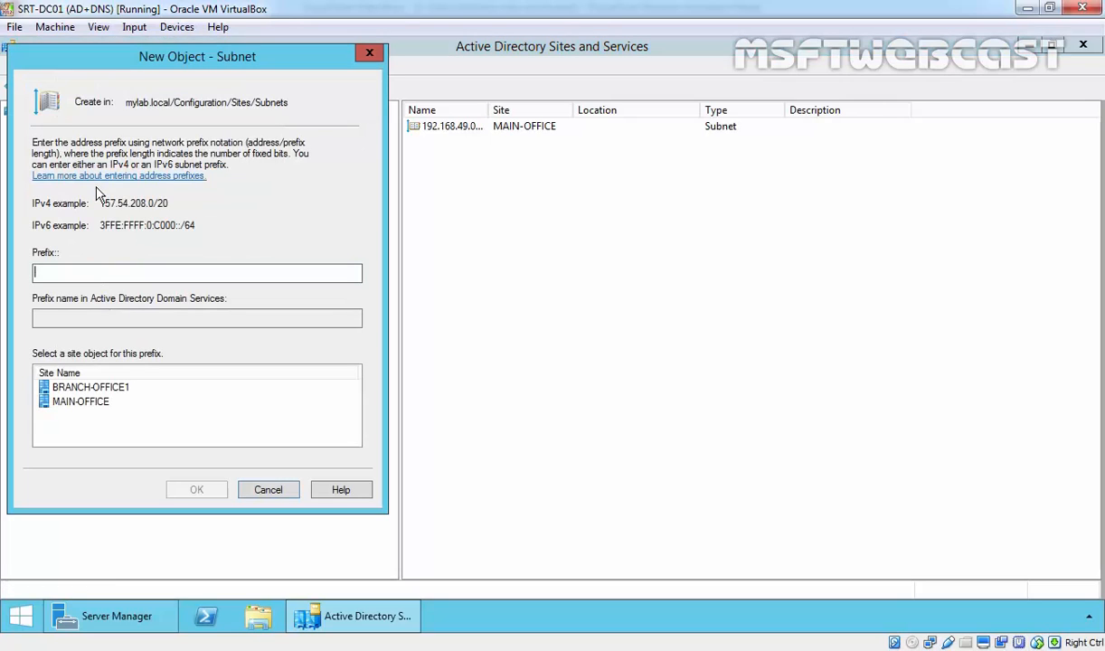
pyautogui.write('192.168.50.0')
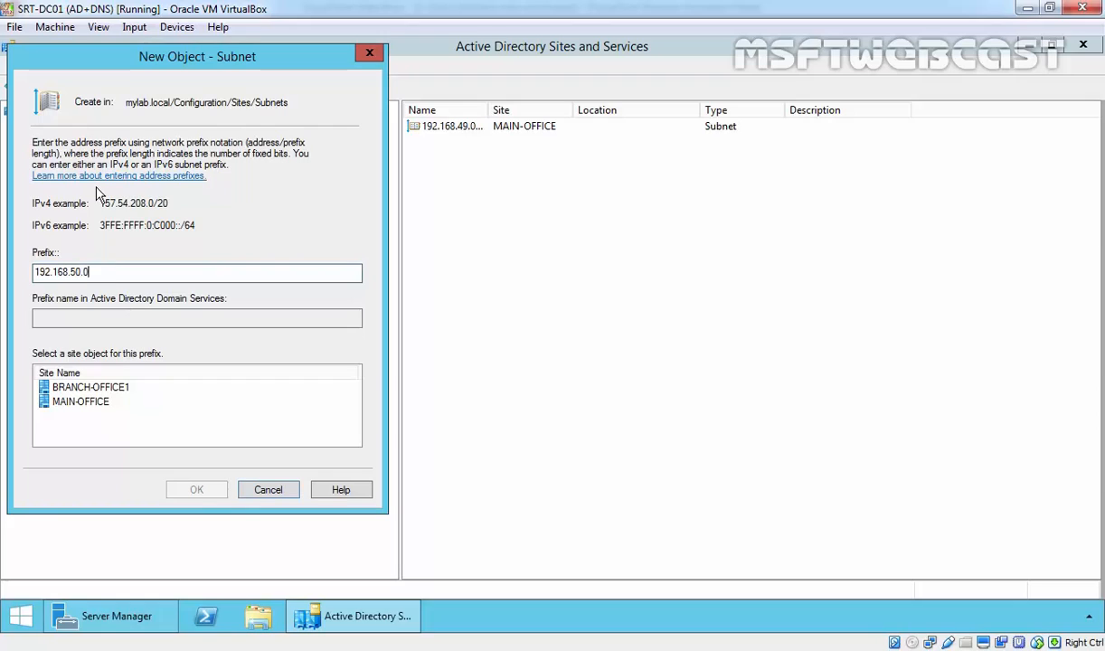
pyautogui.write('/24')
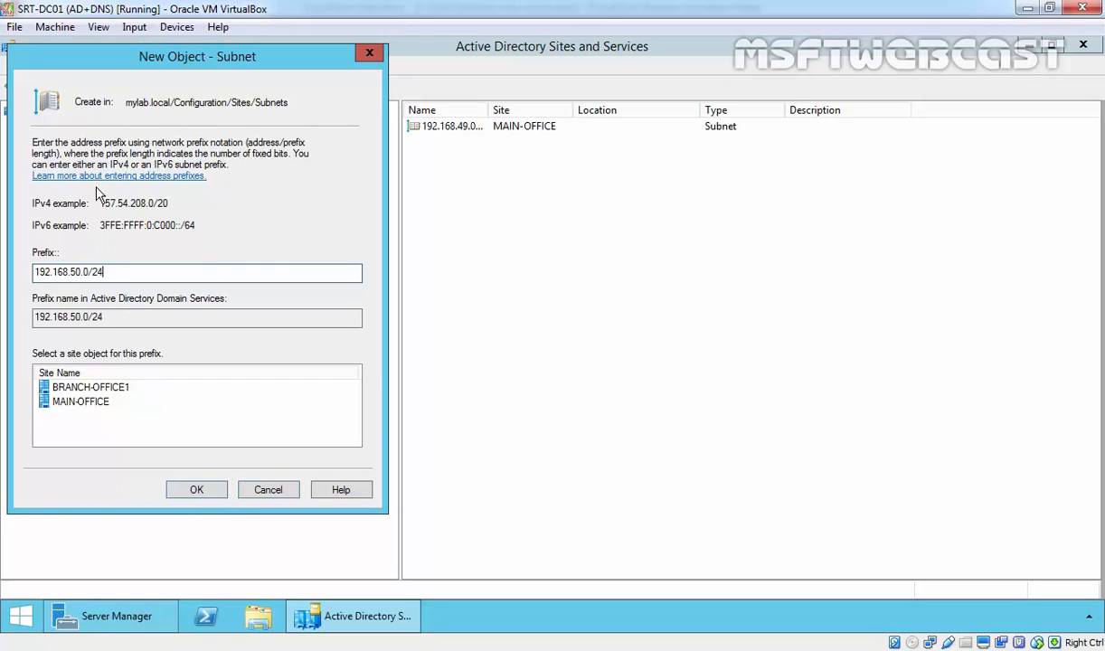
pyautogui.click(90, 387)
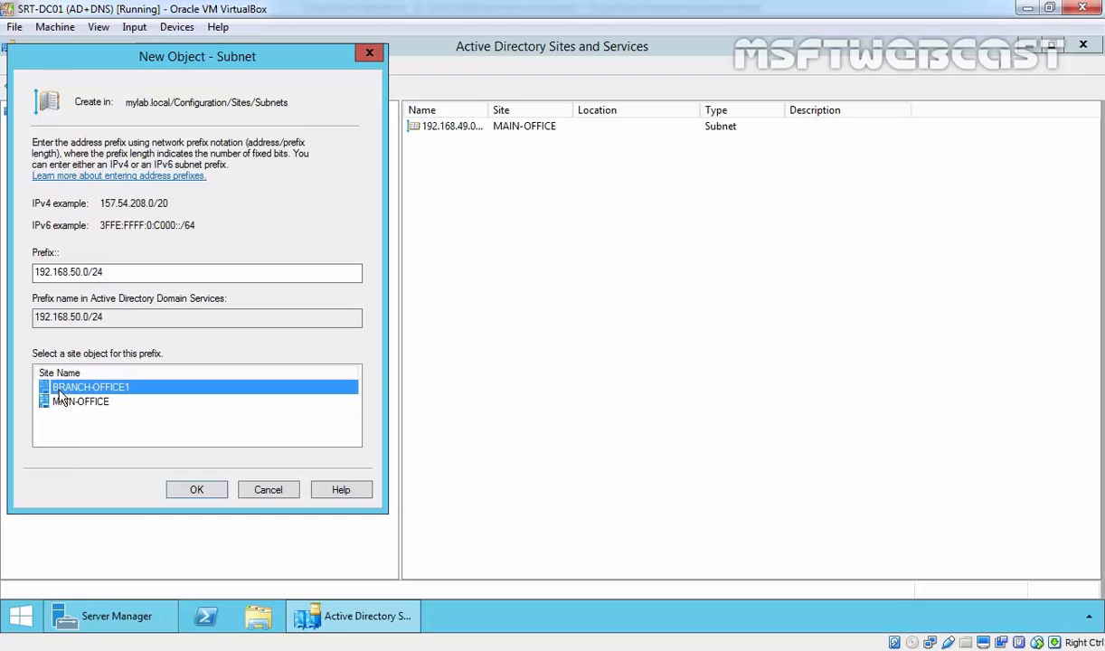
pyautogui.click(195, 488)
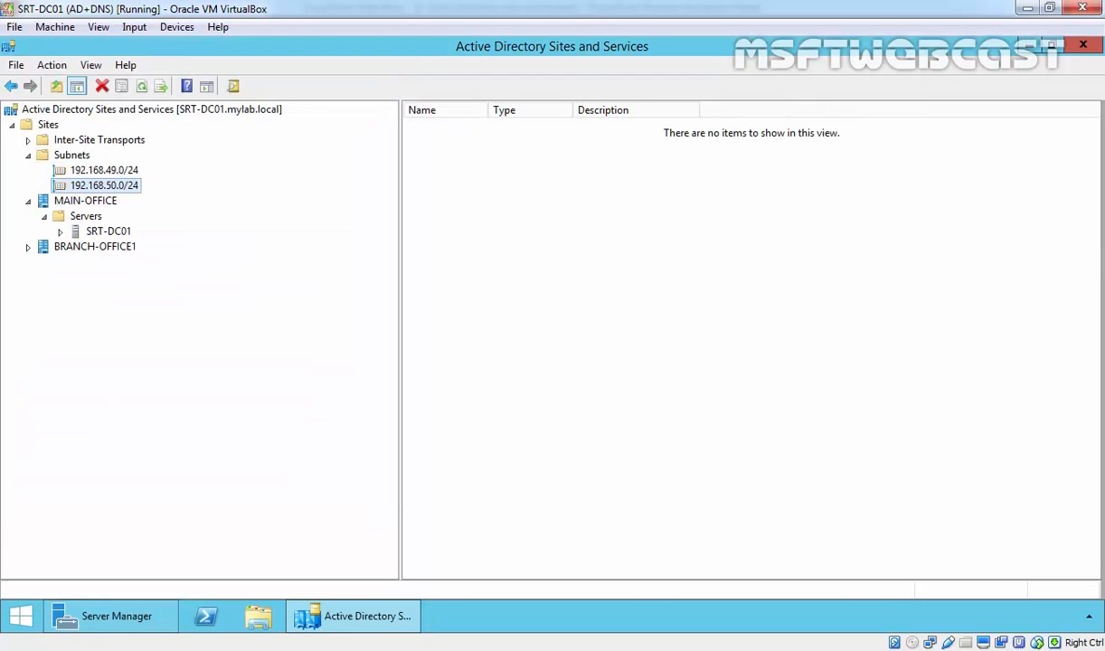
# Step: Expand the BRANCH-OFFICE1 site to review its contents
pyautogui.click(109, 231)
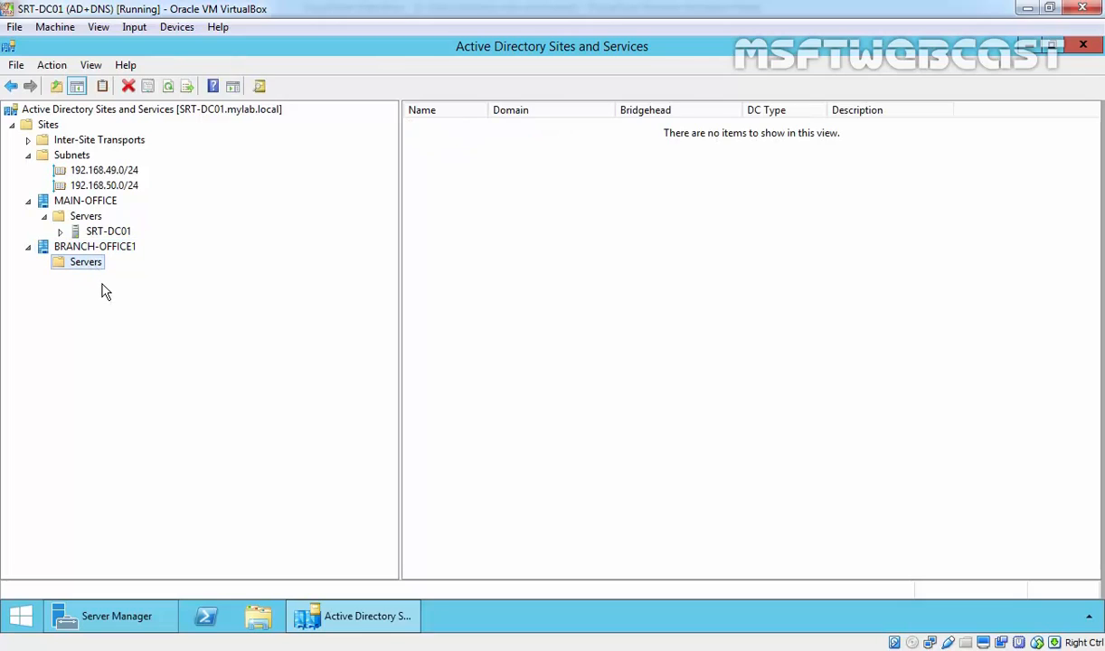
pyautogui.click(94, 246)
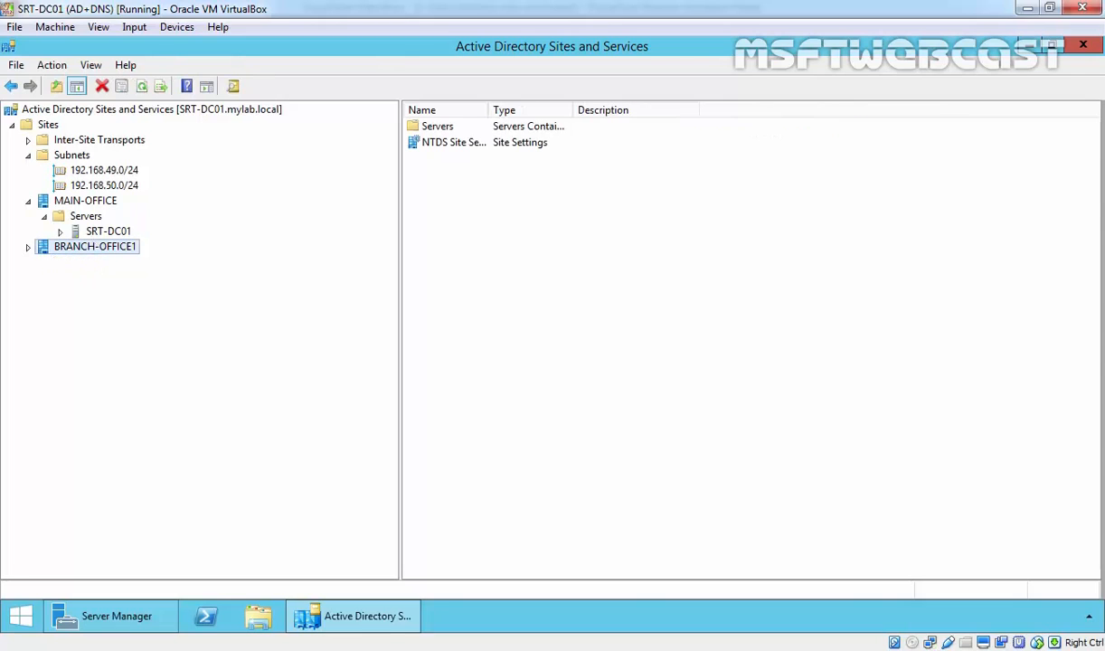
pyautogui.click(29, 246)
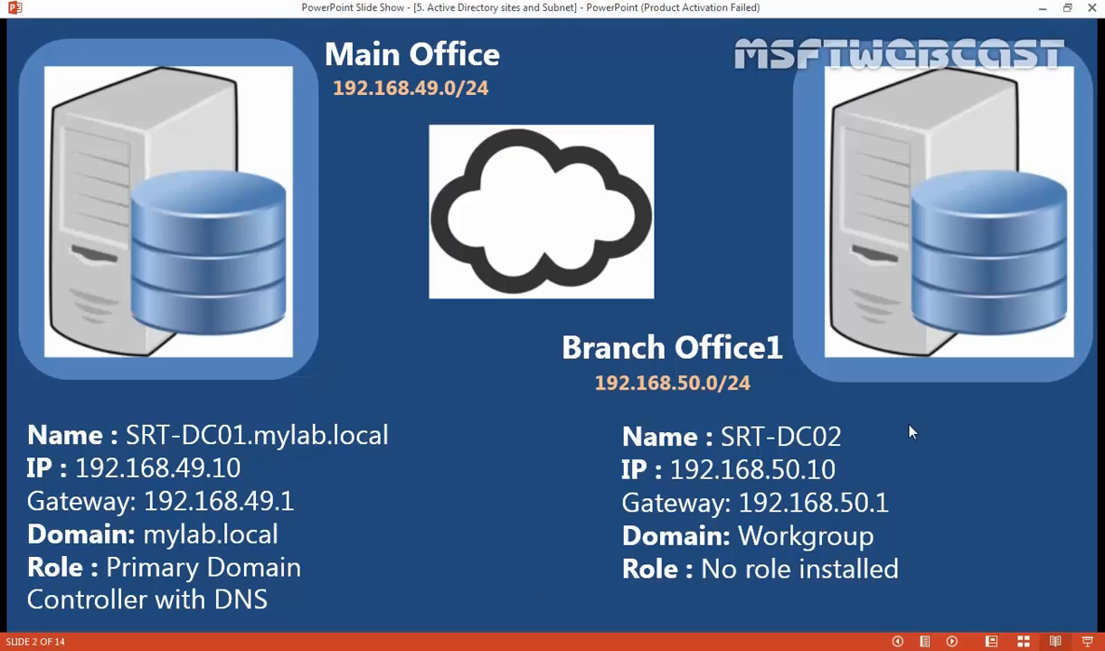
pyautogui.moveTo(315, 369)
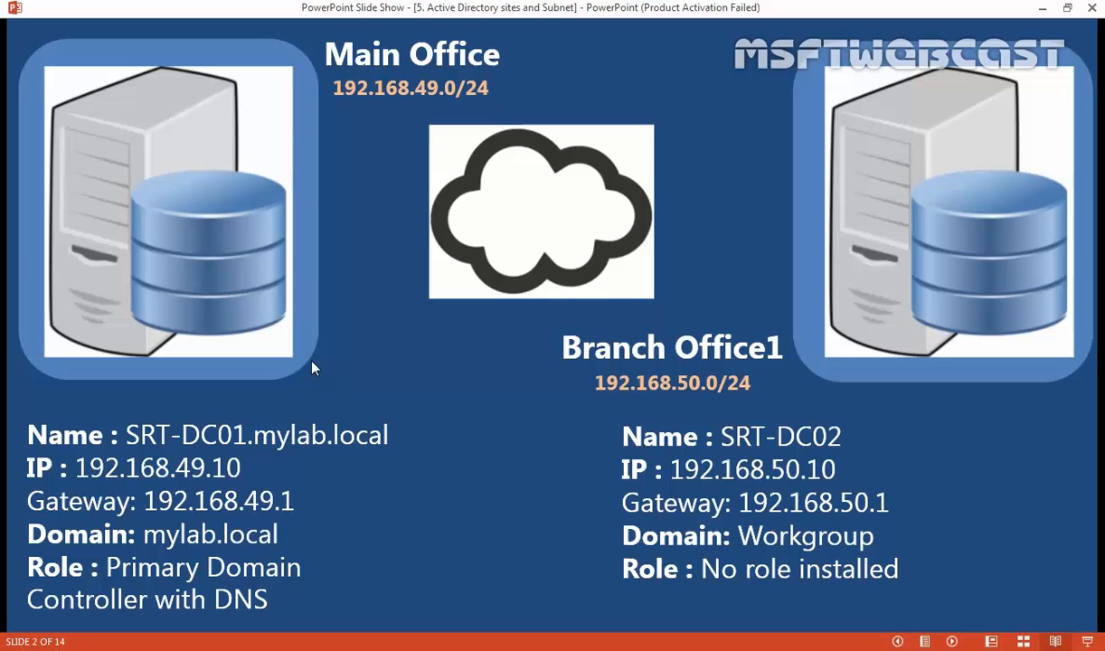
pyautogui.moveTo(492, 332)
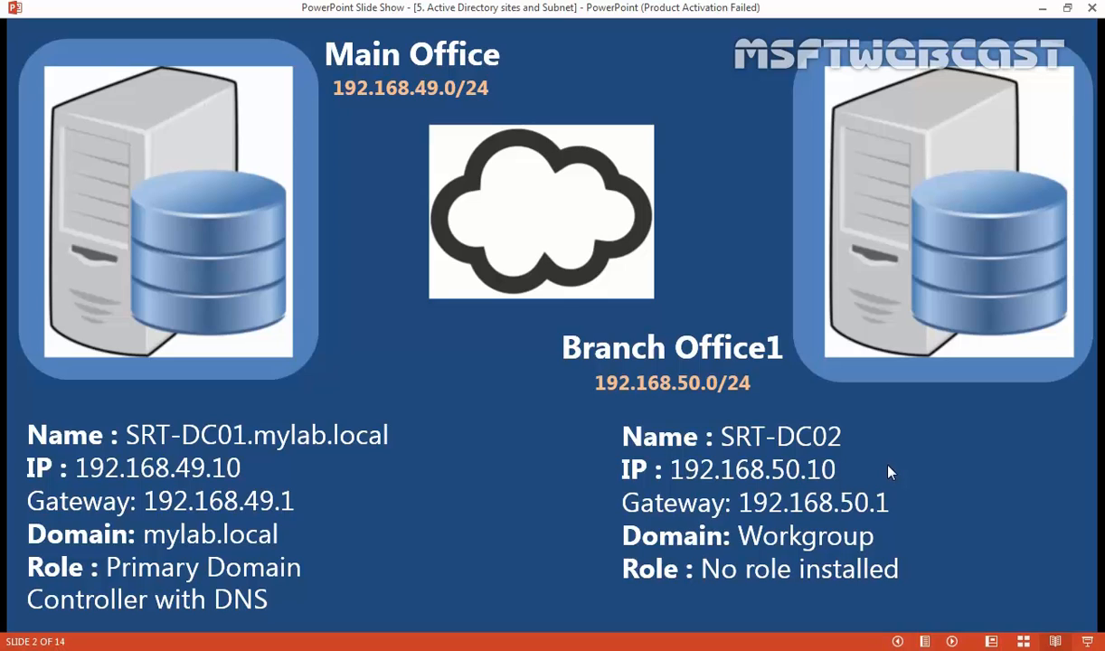
pyautogui.moveTo(260, 409)
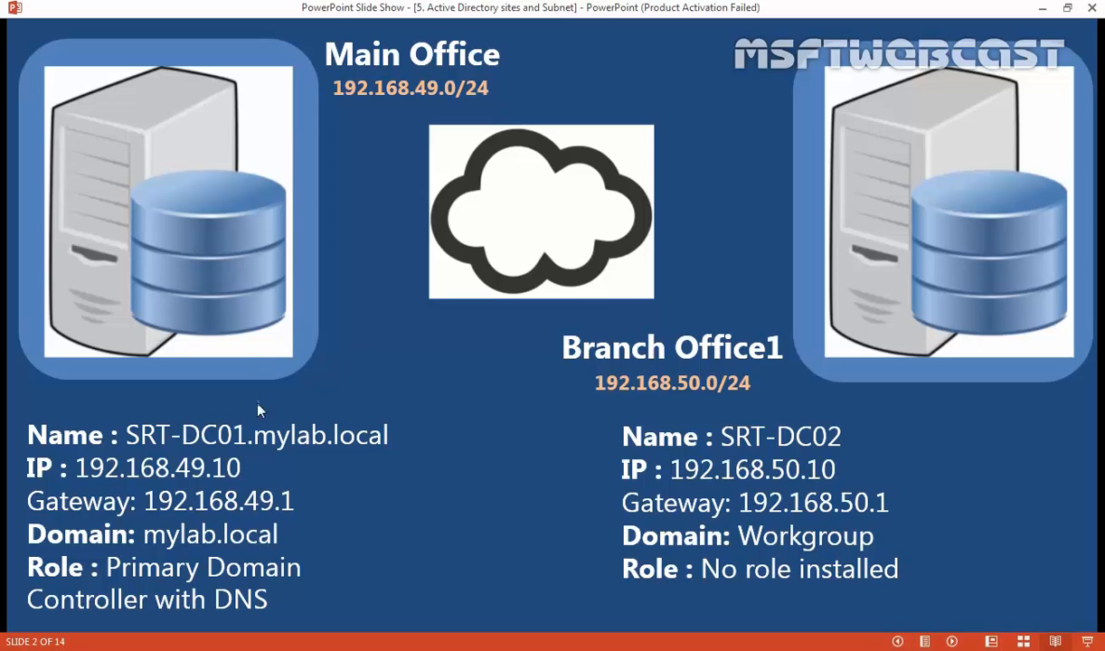
pyautogui.moveTo(1060, 257)
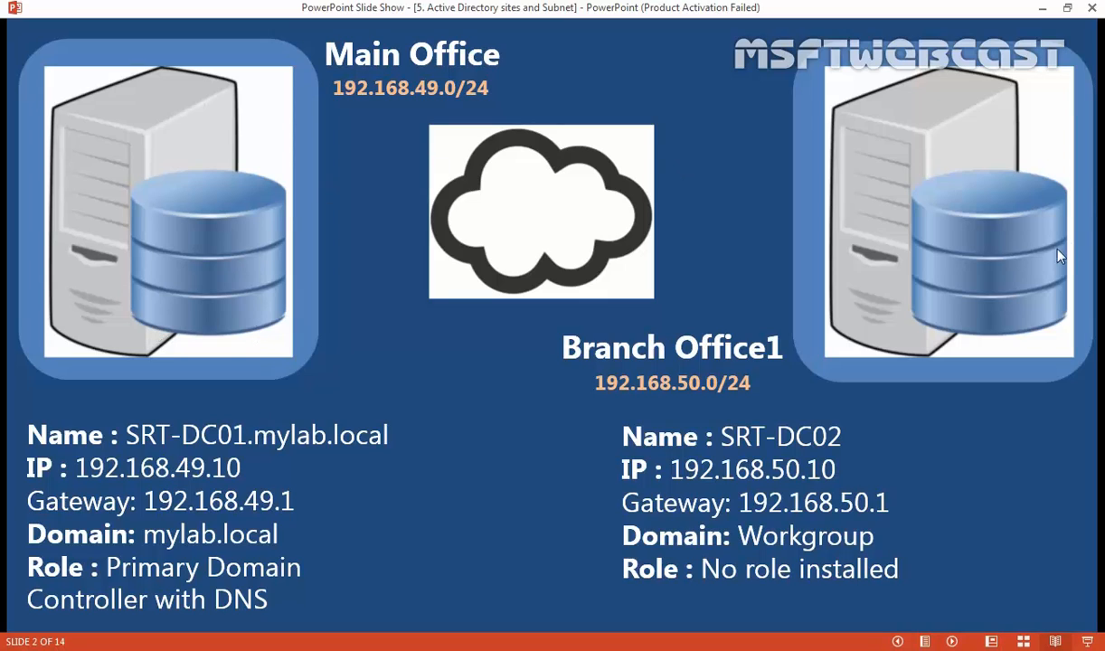
pyautogui.moveTo(943, 465)
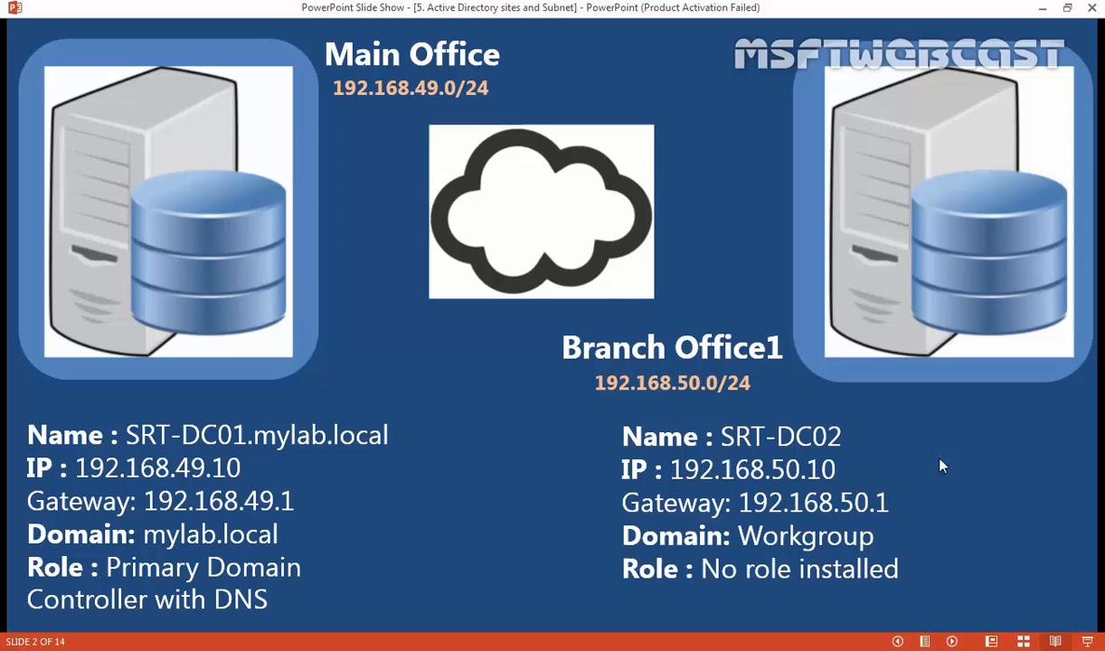
pyautogui.moveTo(919, 456)
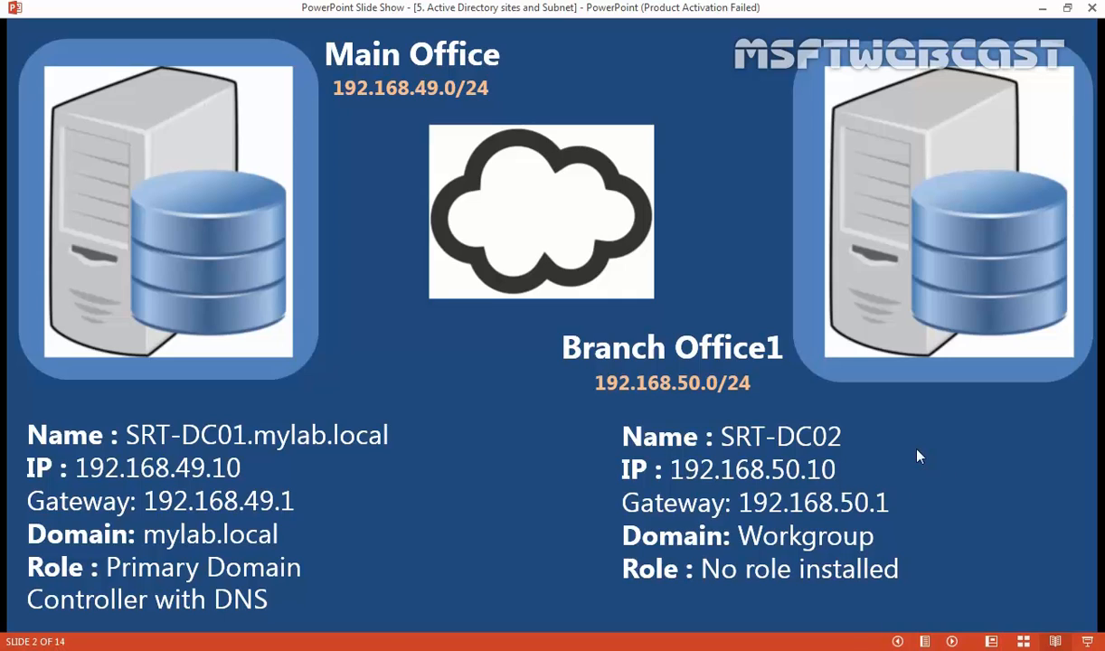
pyautogui.moveTo(921, 333)
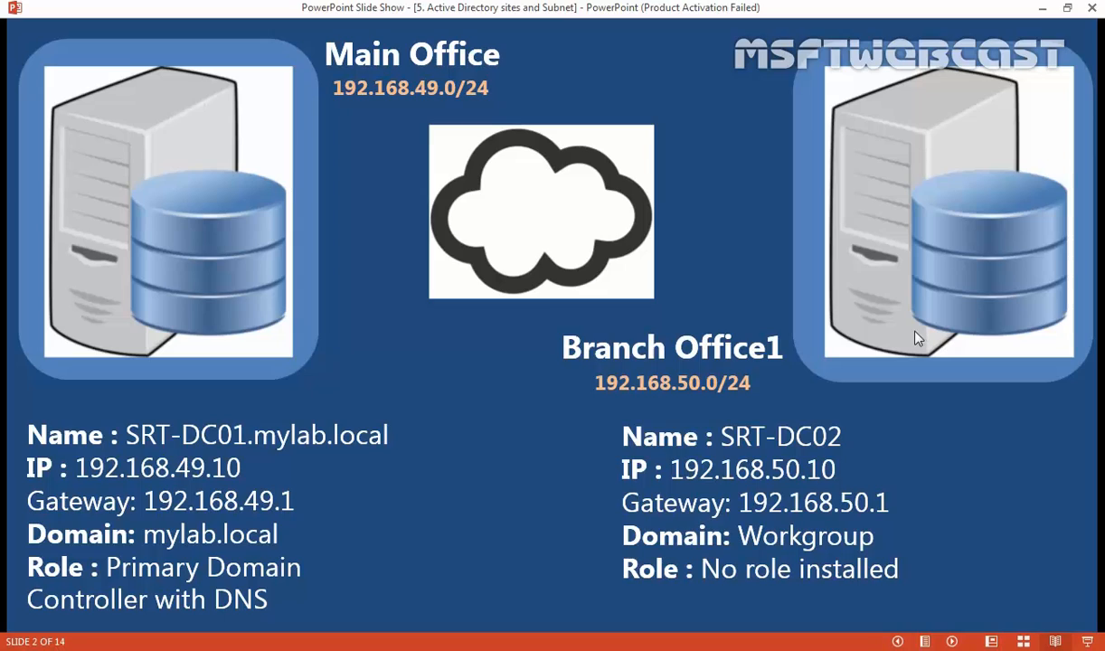
pyautogui.moveTo(973, 441)
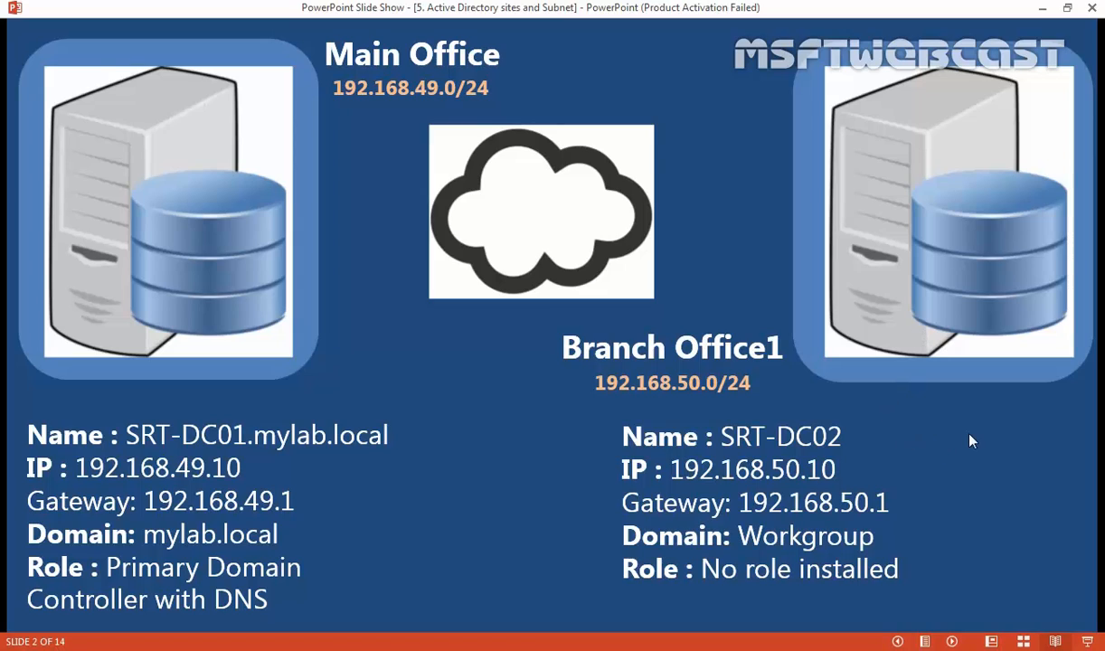